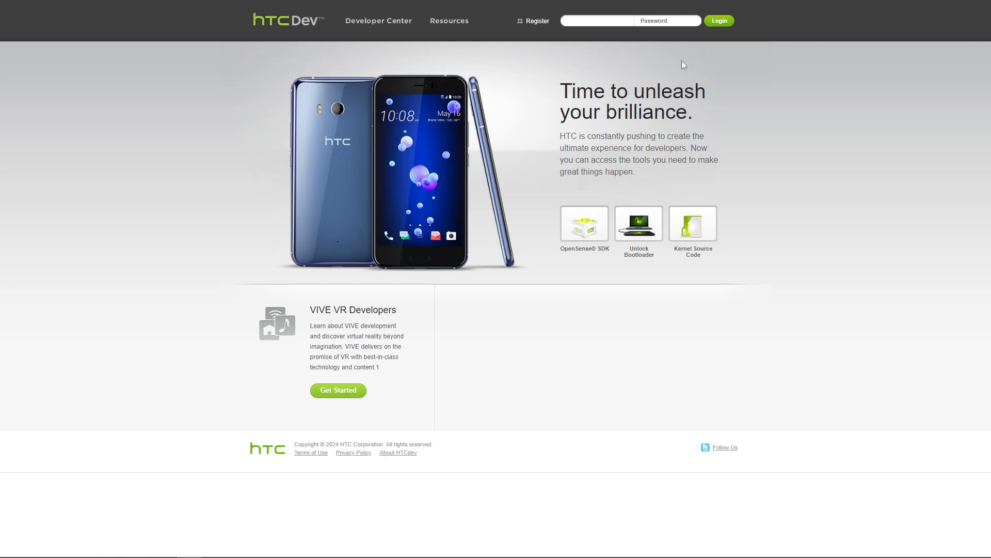
{"action": "mouse_move", "coordinate": [694, 52]}
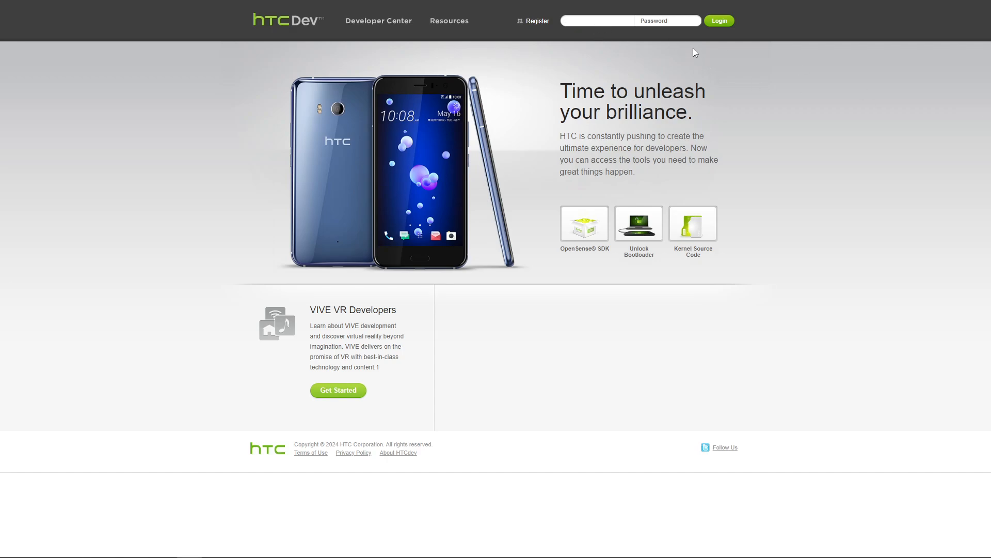
Sign in to the HTCdev developer account with the entered email and password.
{"action": "left_click", "coordinate": [719, 20]}
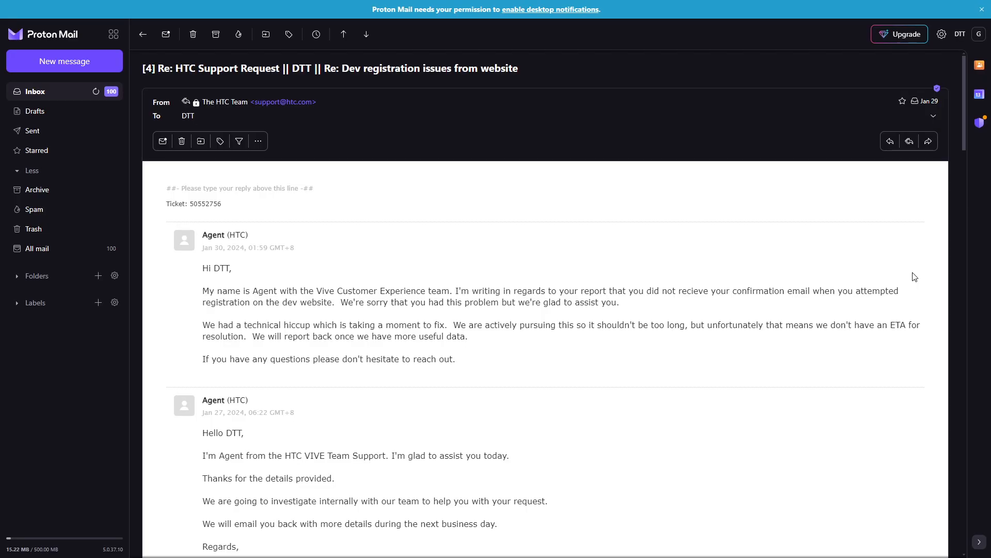
{"action": "scroll", "scroll_direction": "down", "scroll_amount": 3}
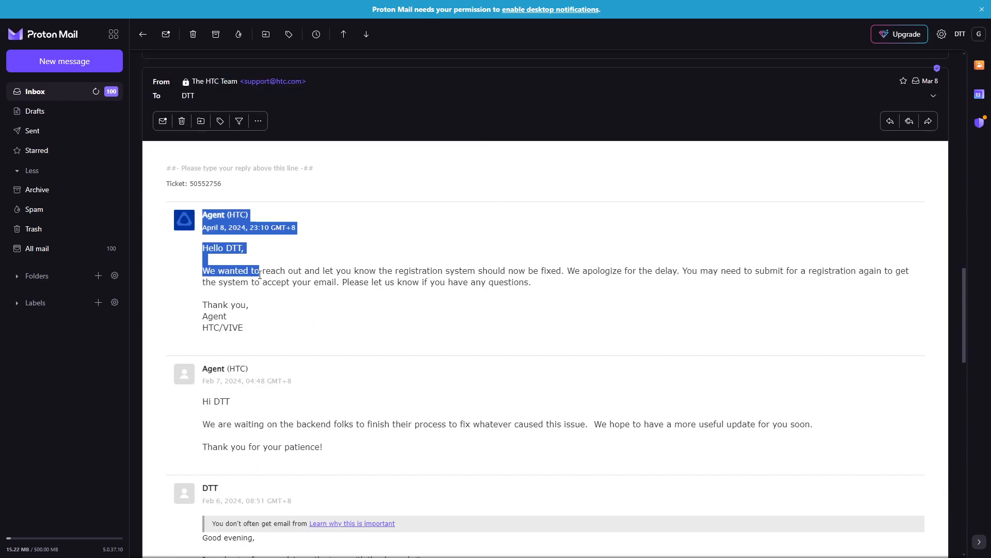
{"action": "left_click", "coordinate": [549, 282]}
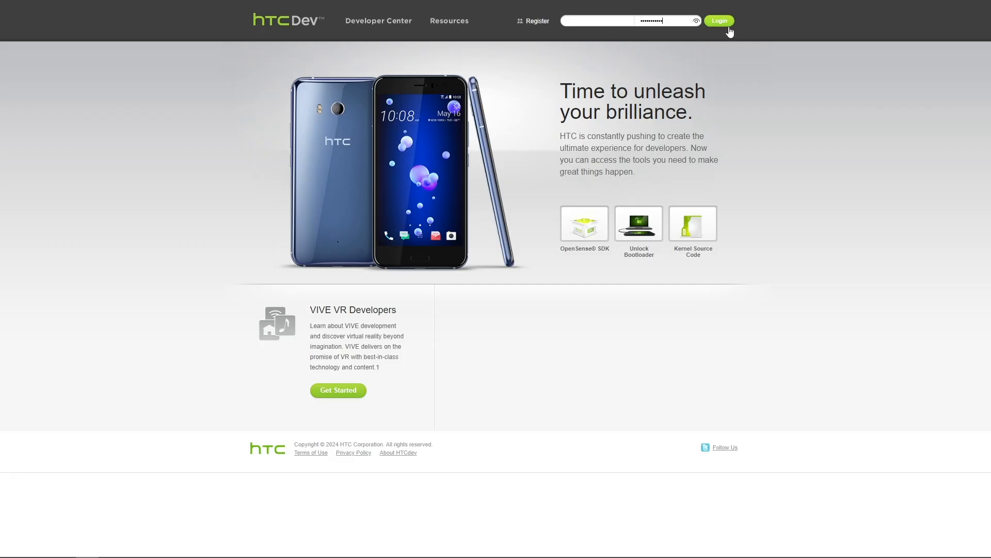
{"action": "left_click", "coordinate": [719, 21]}
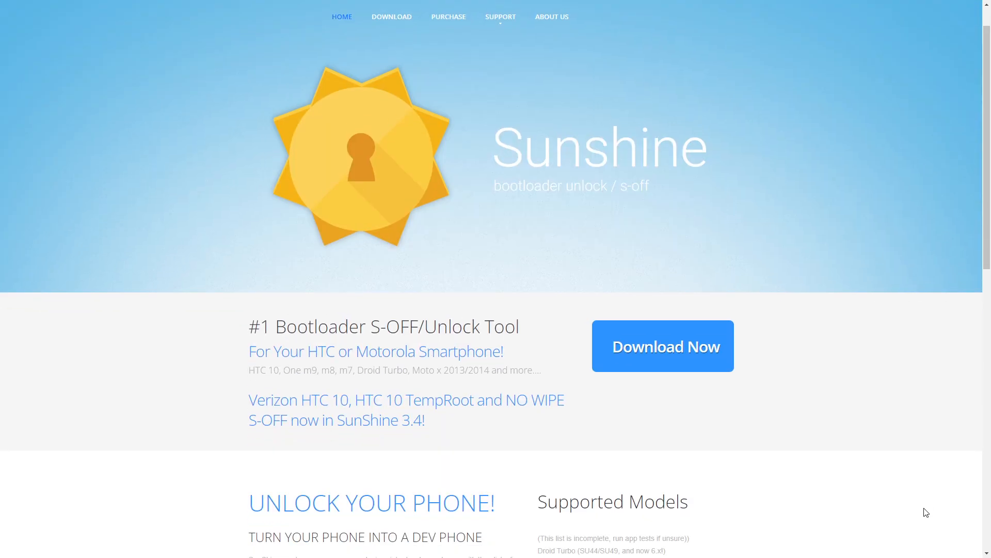
Review Sunshine's Supported Models list, then switch over to the KingoRoot one-click root site.
{"action": "scroll", "scroll_direction": "down", "scroll_amount": 3}
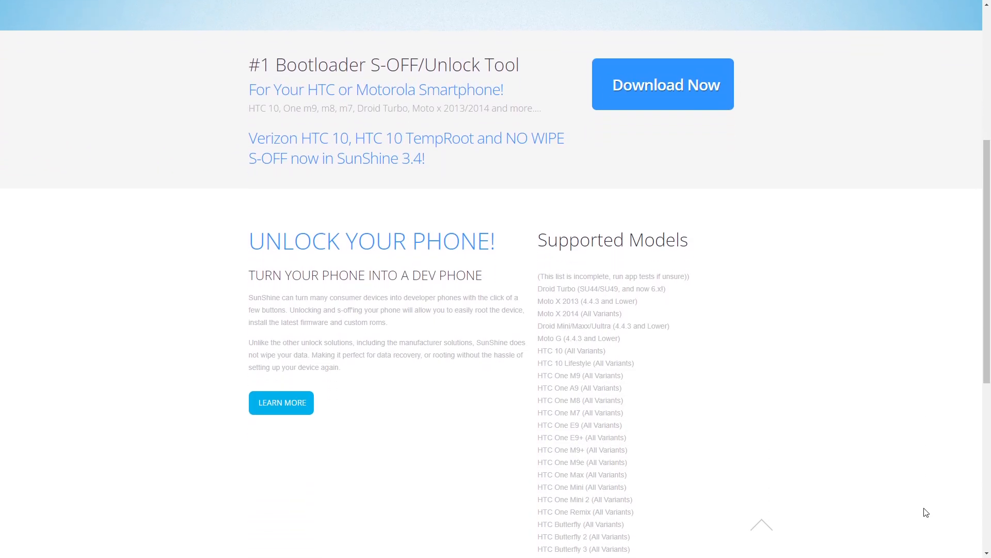
{"action": "scroll", "scroll_direction": "down", "scroll_amount": 3}
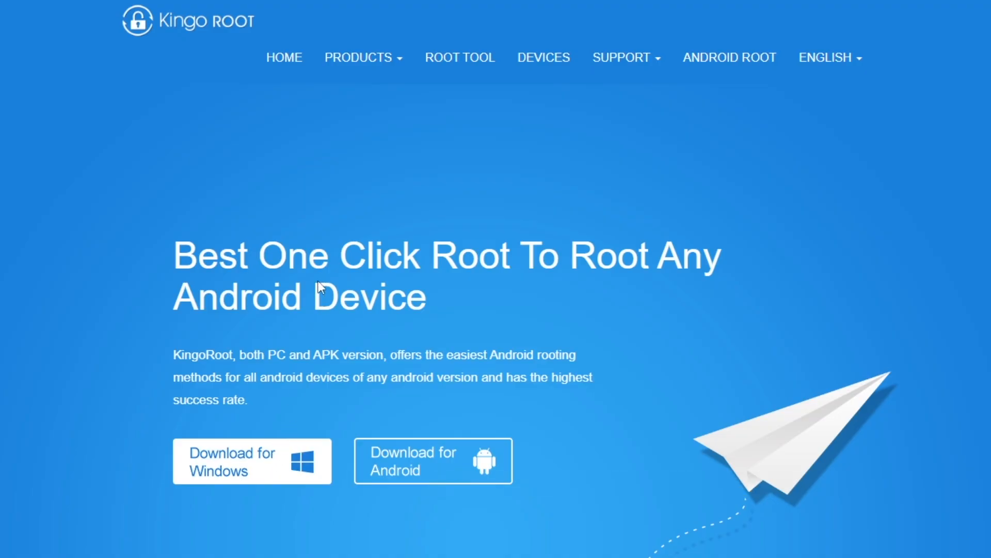
{"action": "left_click", "coordinate": [252, 461]}
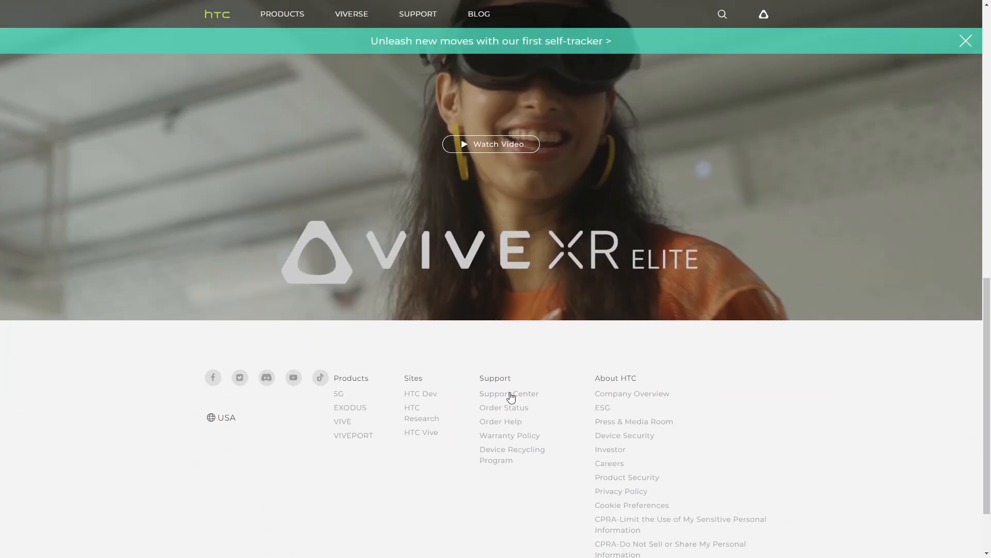
From the Support Center's One product family, reach the HTC One M8 support page.
{"action": "left_click", "coordinate": [508, 392]}
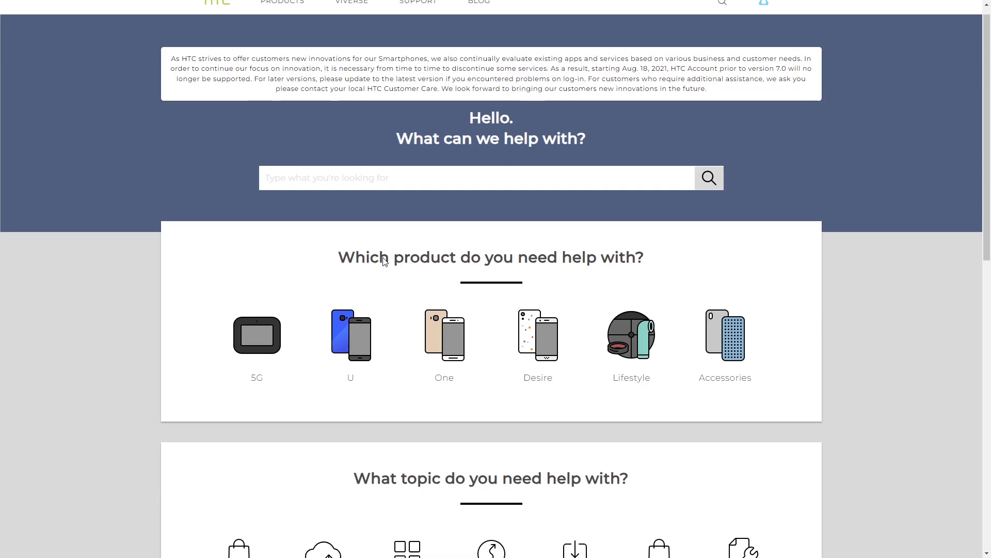
{"action": "left_click", "coordinate": [444, 334]}
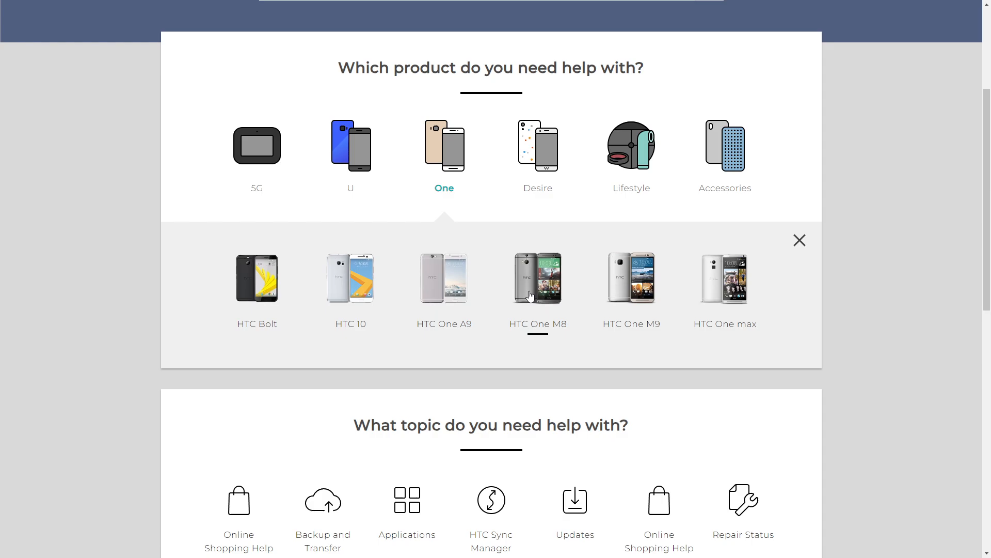
{"action": "left_click", "coordinate": [537, 278]}
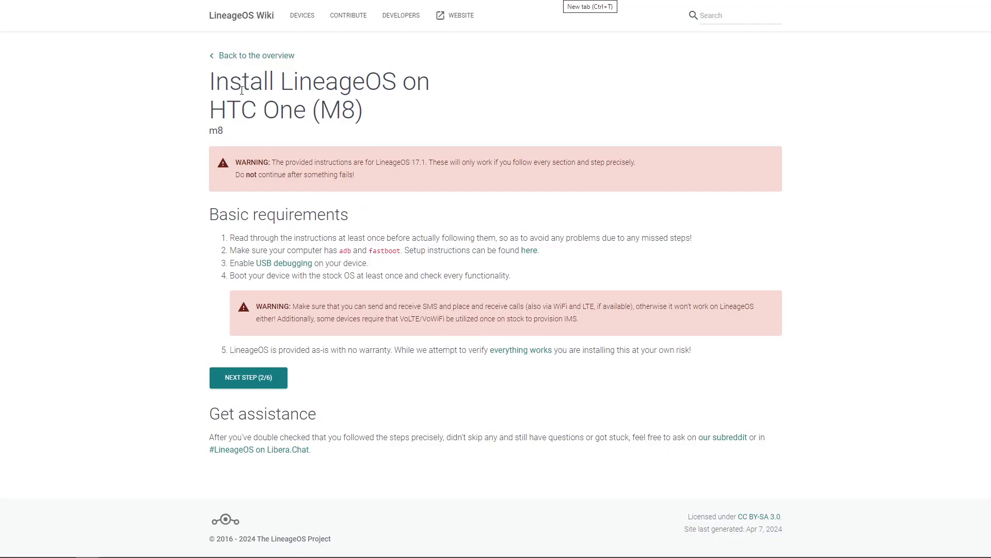
From the HTC One (M8) device overview, open the Installation guide under Guides.
{"action": "left_click", "coordinate": [255, 55]}
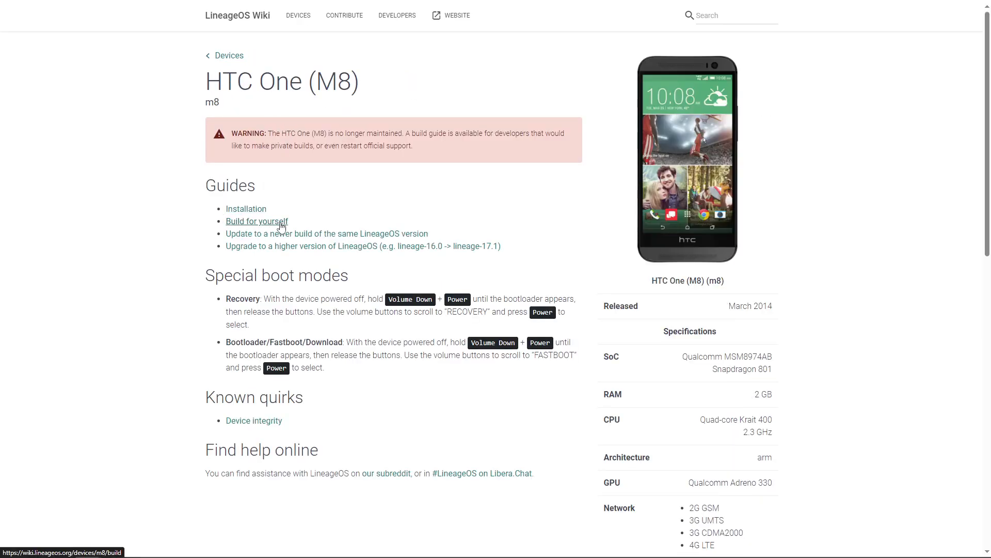
{"action": "scroll", "scroll_direction": "down", "scroll_amount": 3}
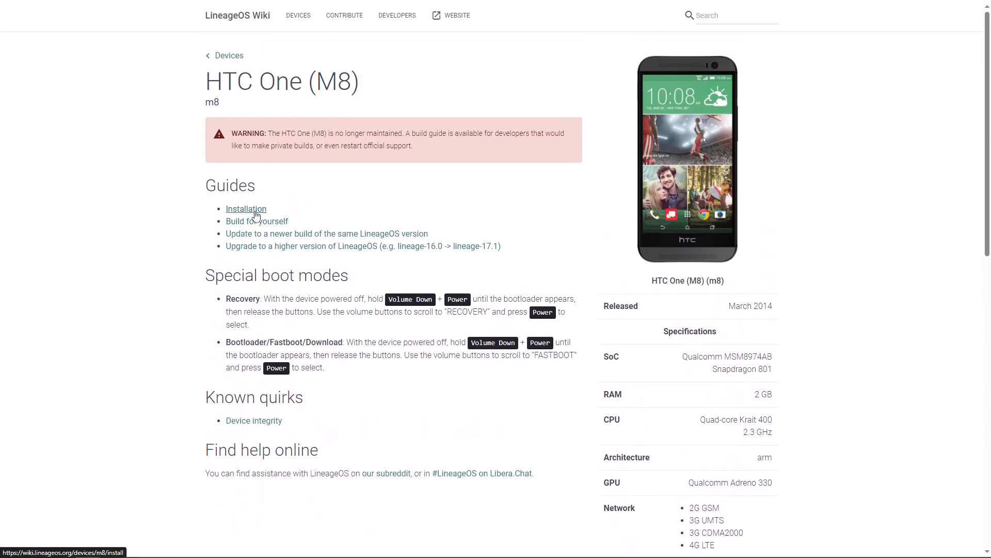
{"action": "left_click", "coordinate": [246, 209]}
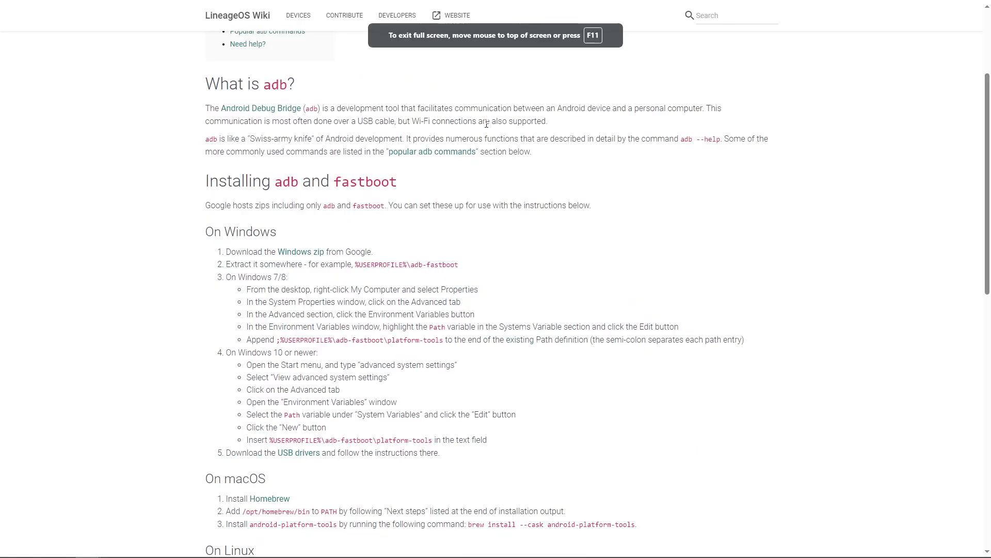
{"action": "mouse_move", "coordinate": [486, 122]}
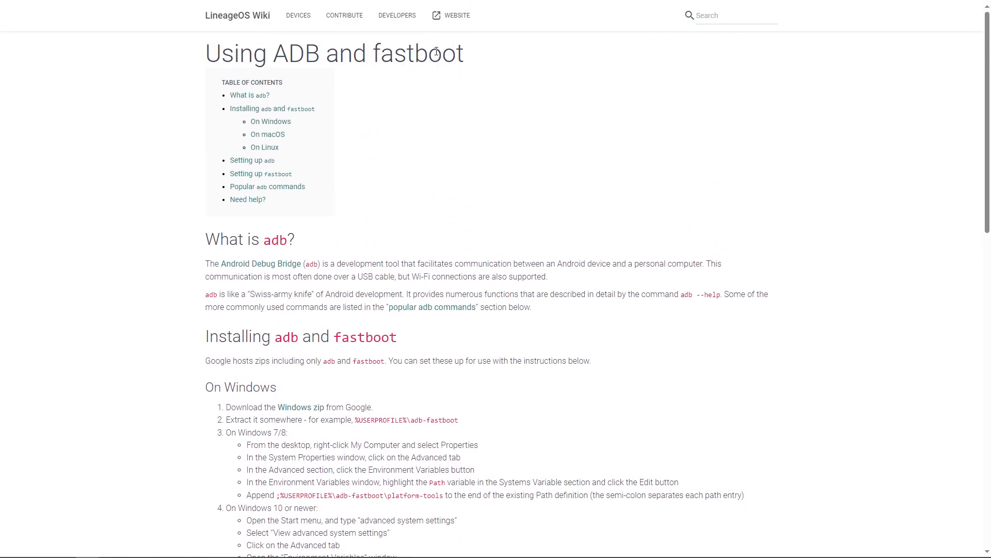
From the Installing adb and fastboot section, start downloading the Windows platform-tools zip.
{"action": "scroll", "scroll_direction": "down", "scroll_amount": 3}
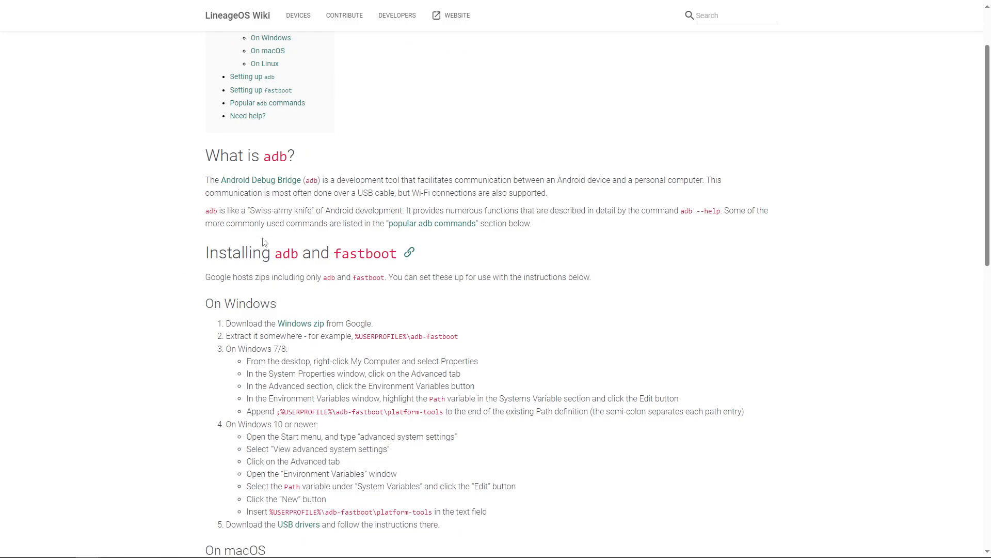
{"action": "double_click", "coordinate": [311, 179]}
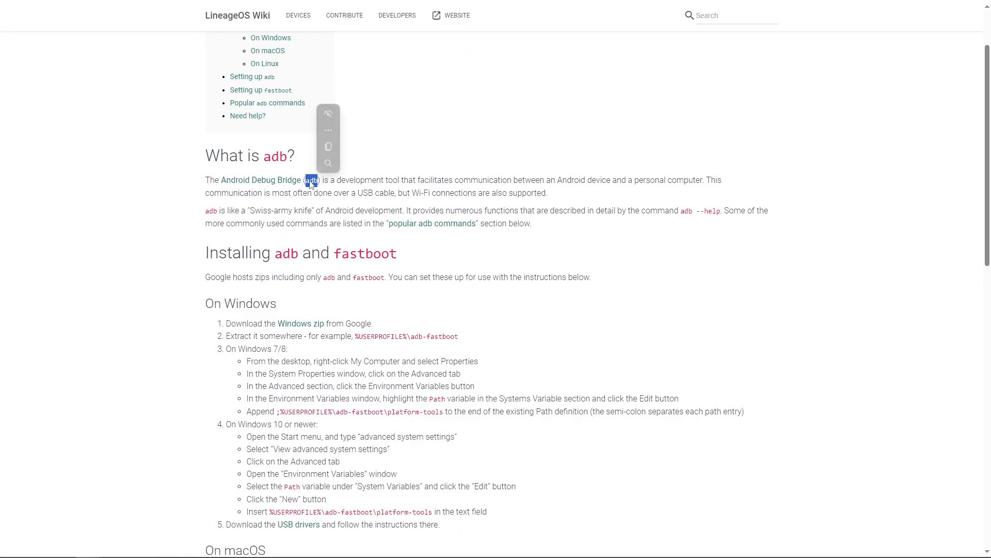
{"action": "scroll", "scroll_direction": "down", "scroll_amount": 3}
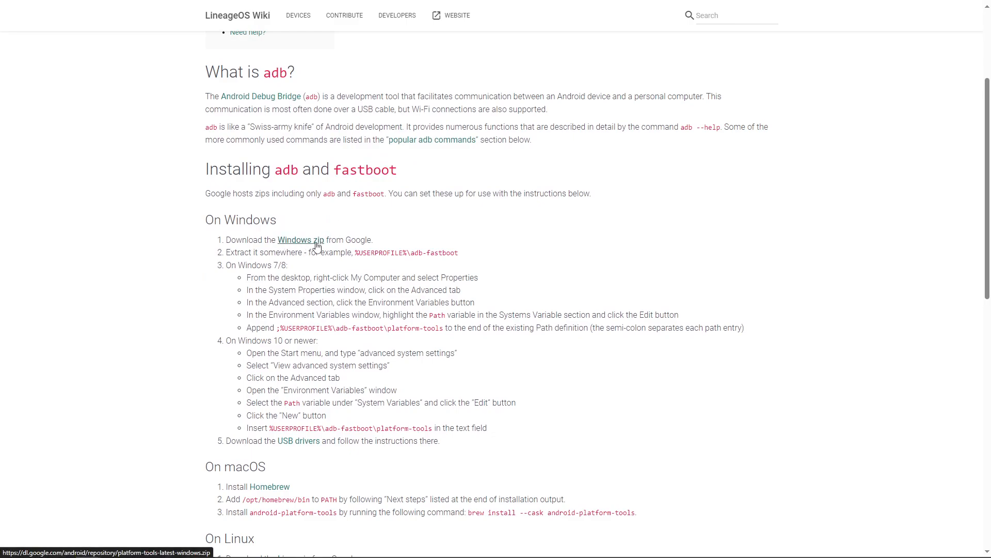
{"action": "left_click", "coordinate": [301, 240]}
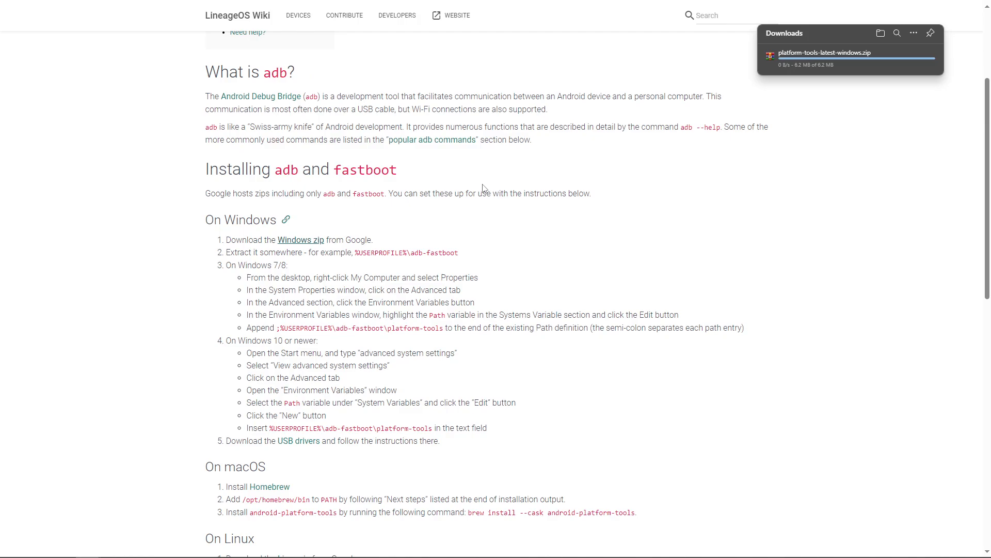
{"action": "scroll", "scroll_direction": "down", "scroll_amount": 3}
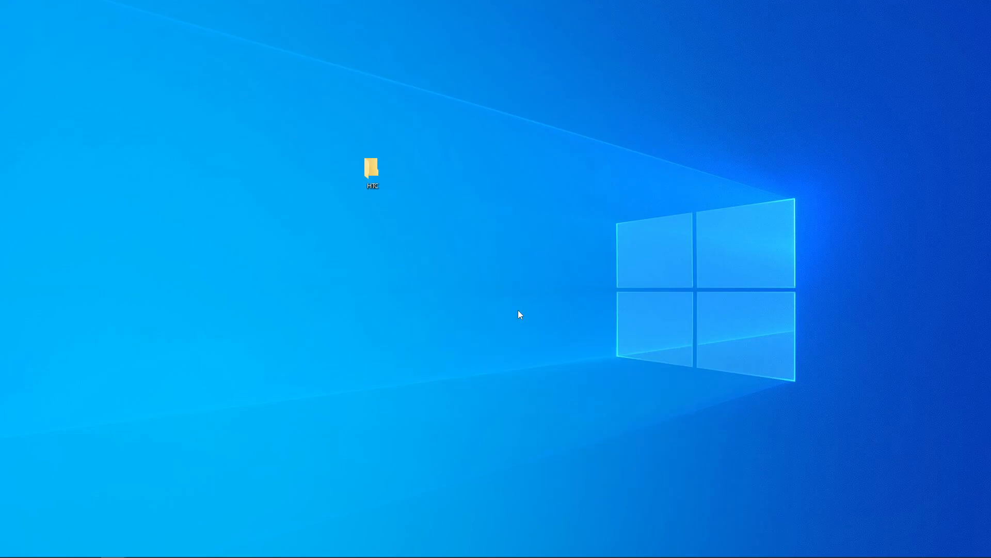
In the desktop HTC folder, Extract Here the platform-tools zip and enter the extracted folder.
{"action": "double_click", "coordinate": [372, 167]}
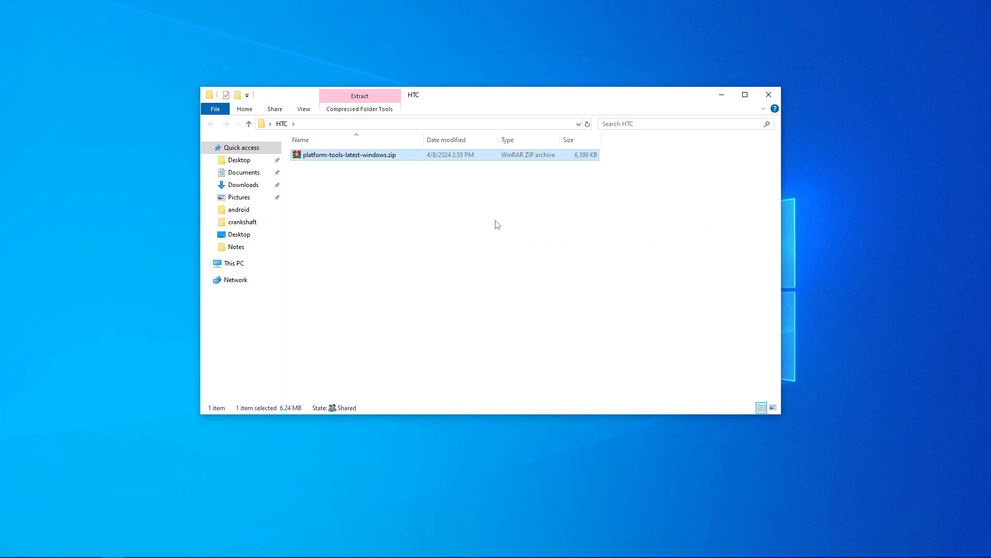
{"action": "right_click", "coordinate": [348, 155]}
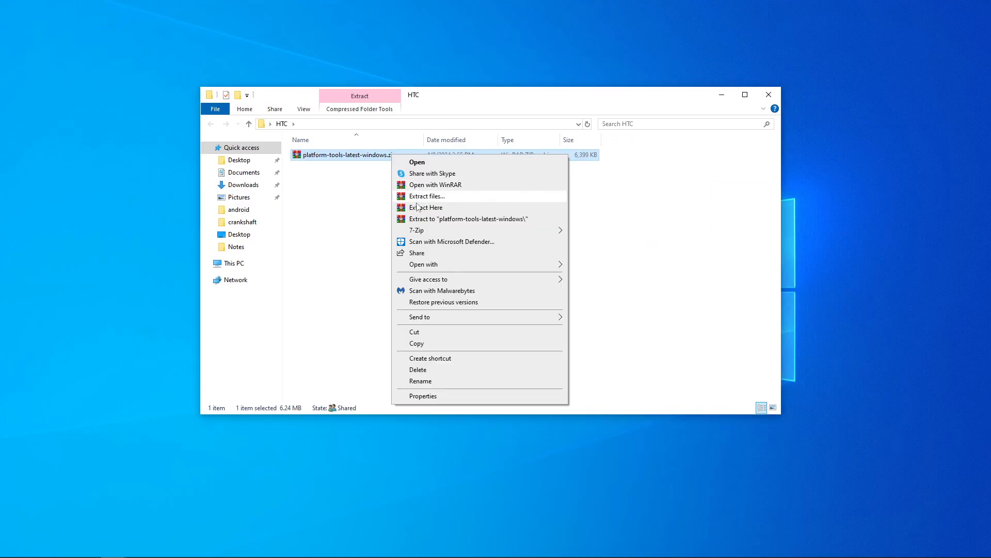
{"action": "left_click", "coordinate": [426, 208]}
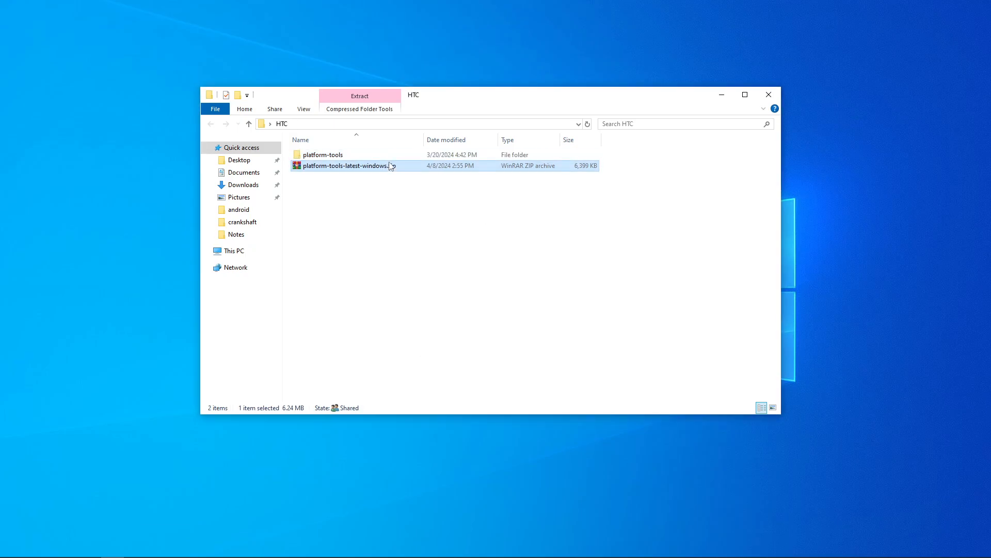
{"action": "double_click", "coordinate": [325, 154]}
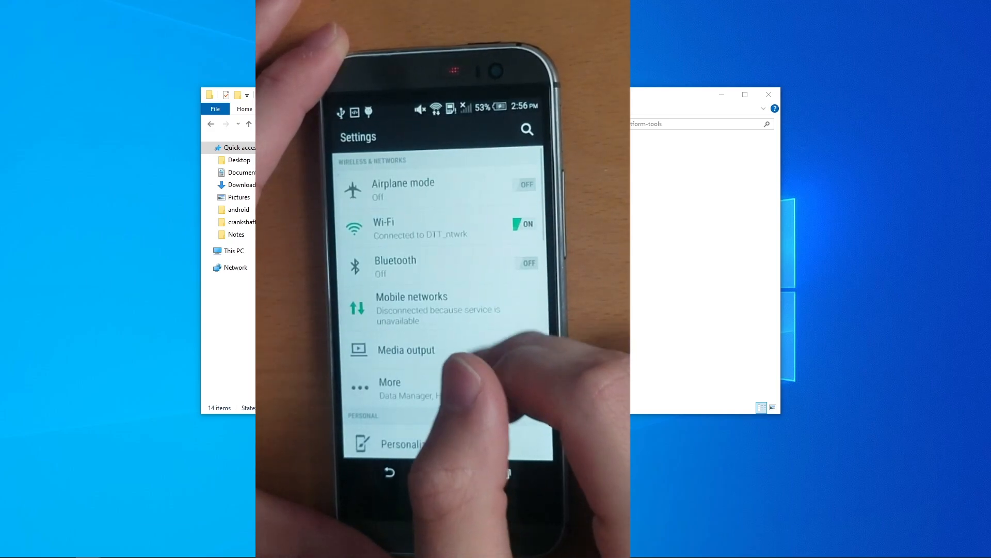
Navigate the phone's Settings down to Developer options.
{"action": "scroll", "scroll_direction": "down", "scroll_amount": 3}
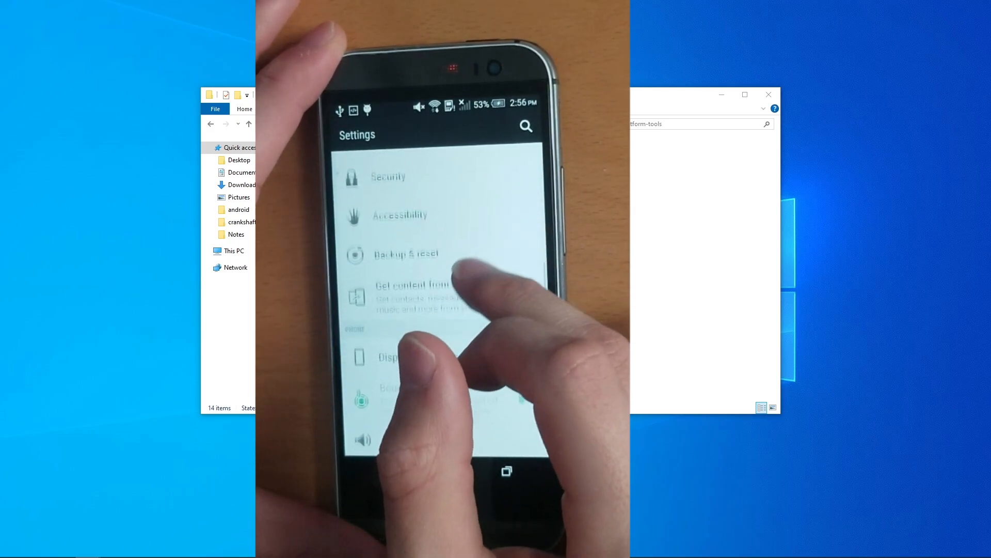
{"action": "scroll", "scroll_direction": "down", "scroll_amount": 3}
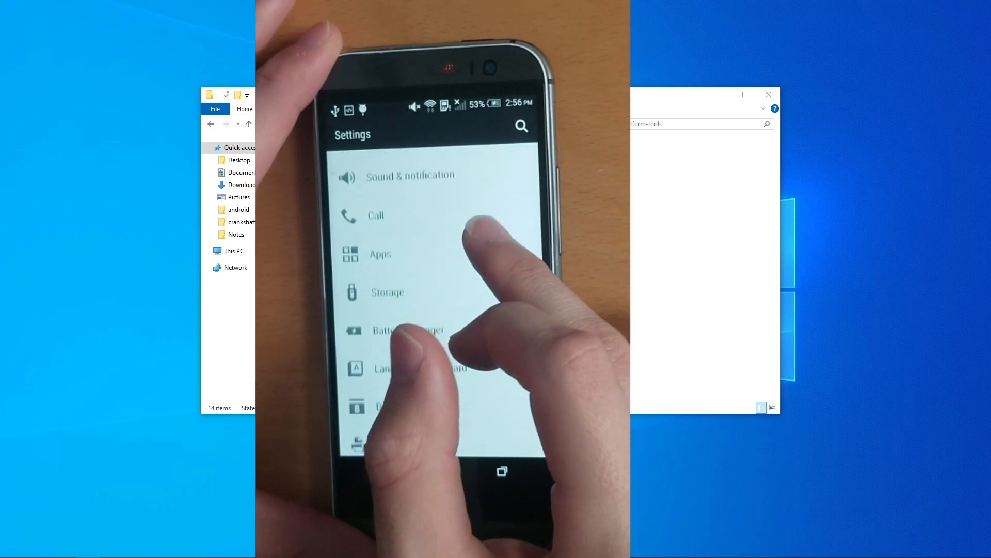
{"action": "scroll", "scroll_direction": "down", "scroll_amount": 3}
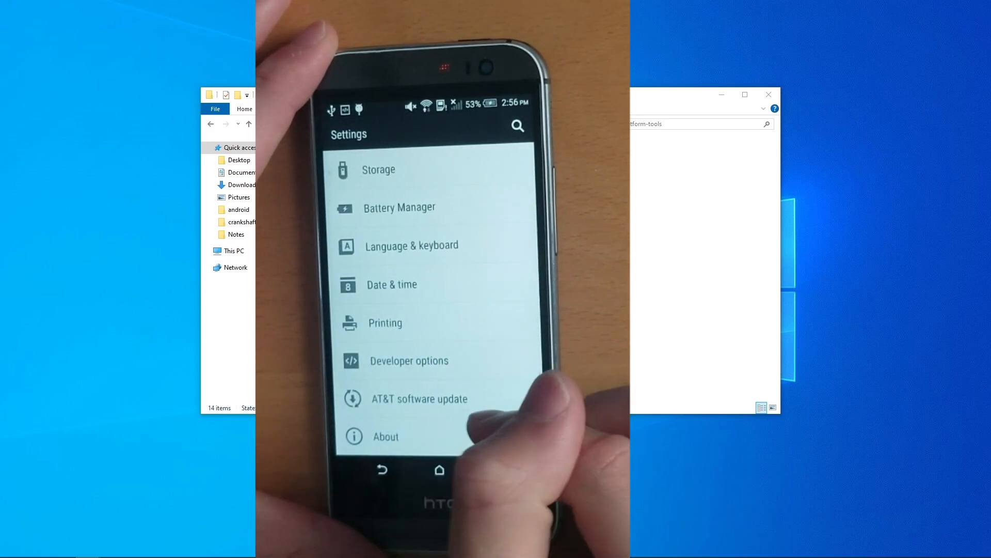
{"action": "left_click", "coordinate": [384, 435]}
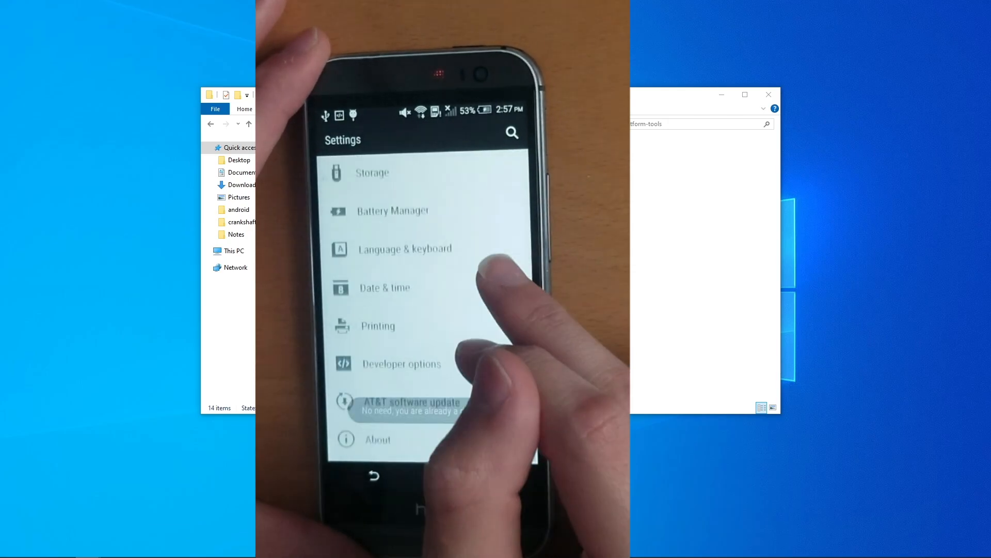
{"action": "left_click", "coordinate": [402, 363]}
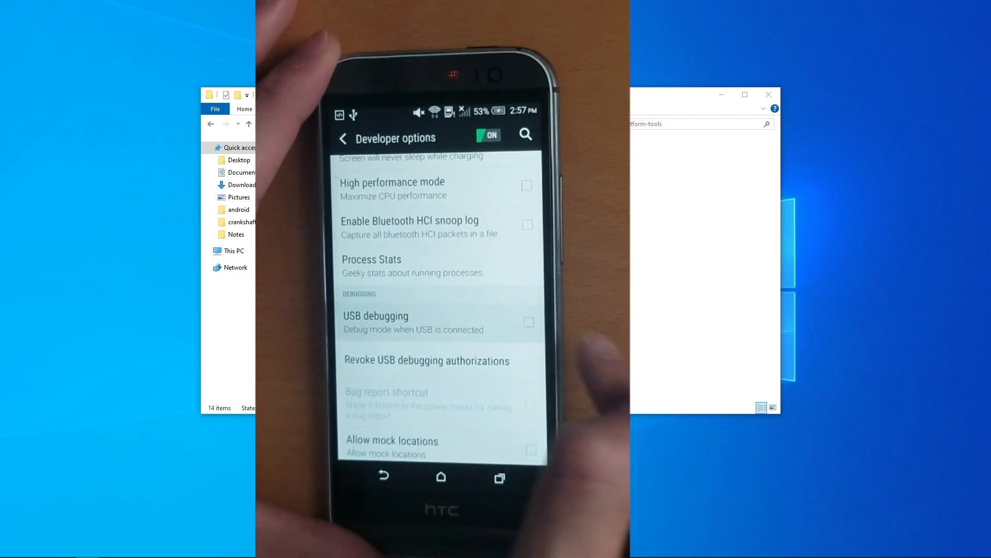
Enable USB debugging and always allow this computer to debug the phone.
{"action": "left_click", "coordinate": [529, 322]}
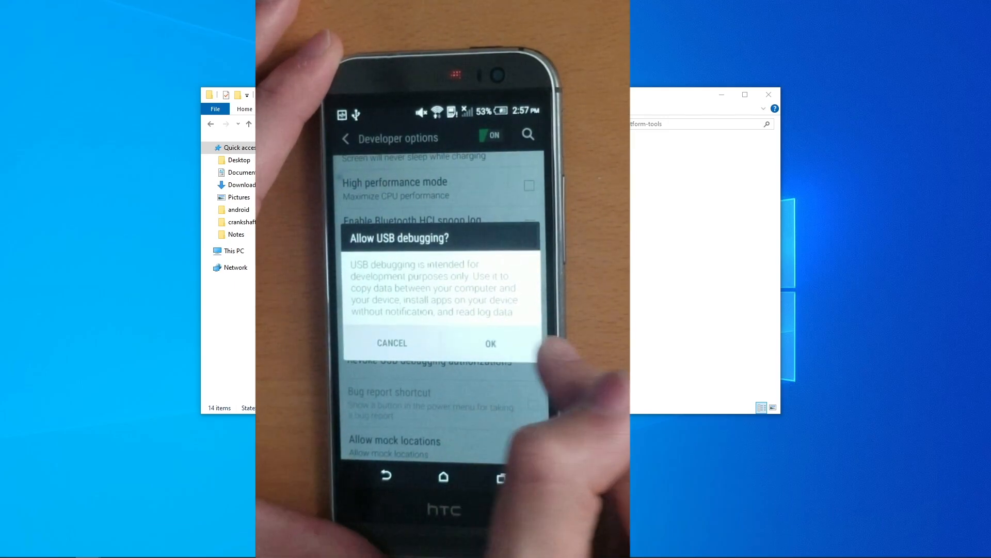
{"action": "left_click", "coordinate": [490, 343]}
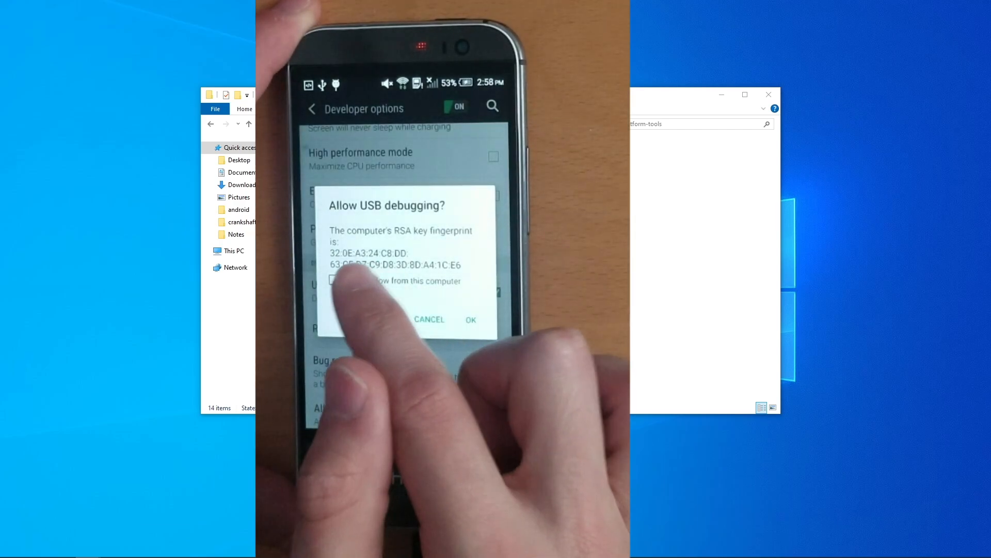
{"action": "left_click", "coordinate": [334, 279]}
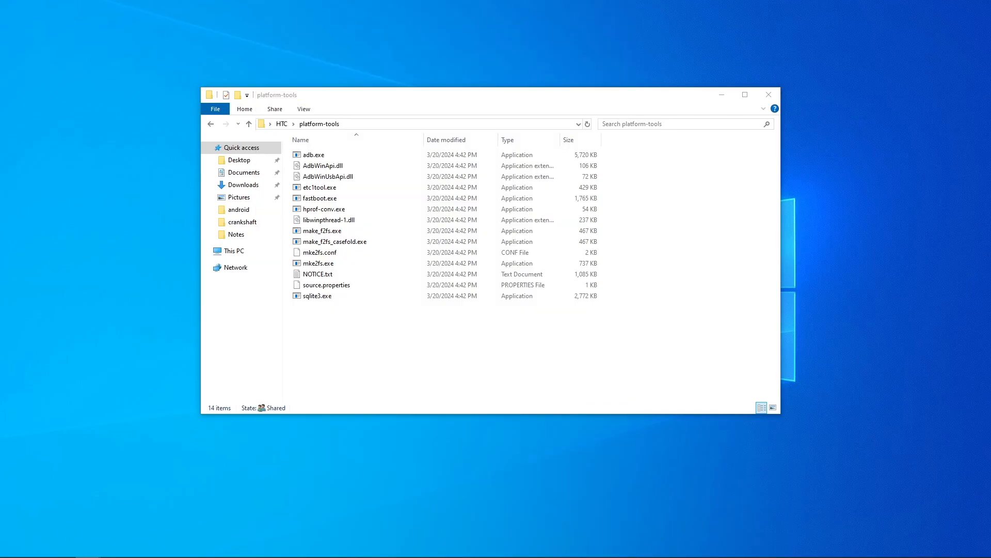
{"action": "mouse_move", "coordinate": [610, 375]}
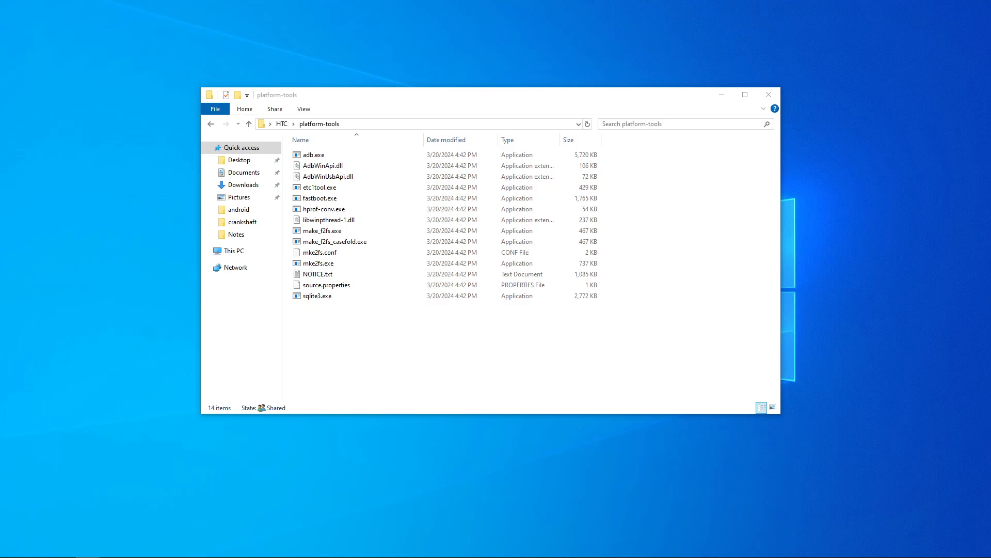
{"action": "mouse_move", "coordinate": [624, 381]}
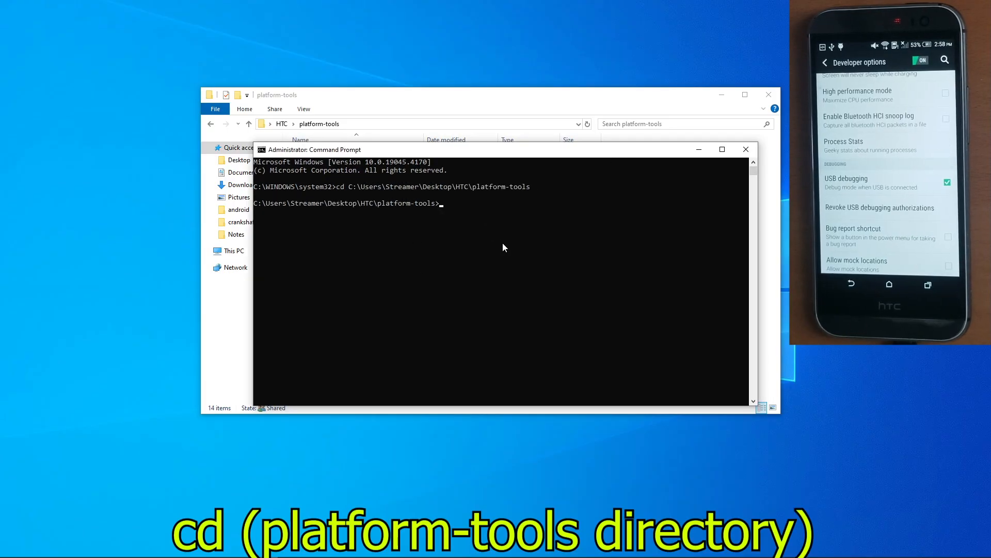
Run adb -d reboot bootloader from platform-tools, then begin a fastboot devices check.
{"action": "type", "text": "adb -d reboot bootloader"}
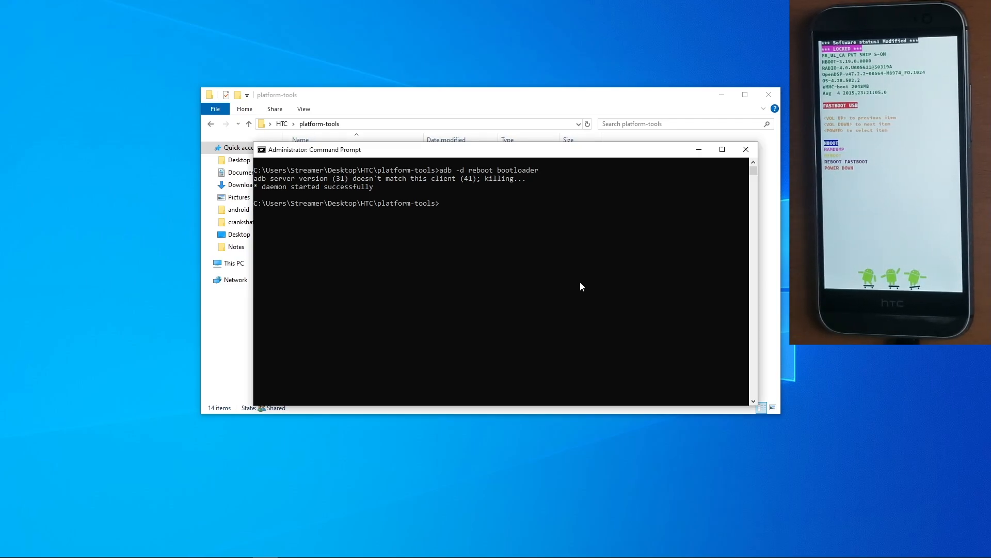
{"action": "type", "text": "fastboot devices"}
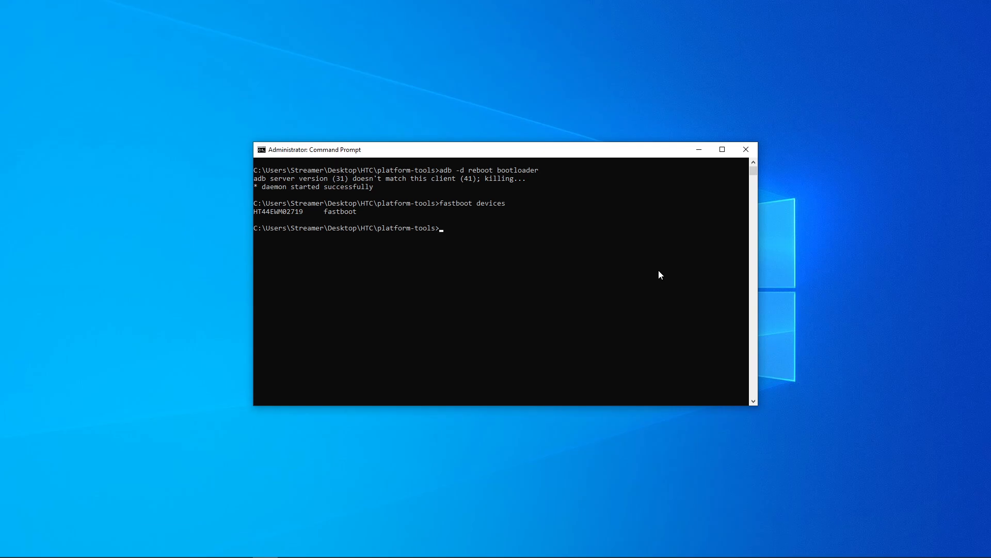
Run fastboot devices, then start fastboot oem get_identifier_token for the unlock token.
{"action": "type", "text": "fastboot oem"}
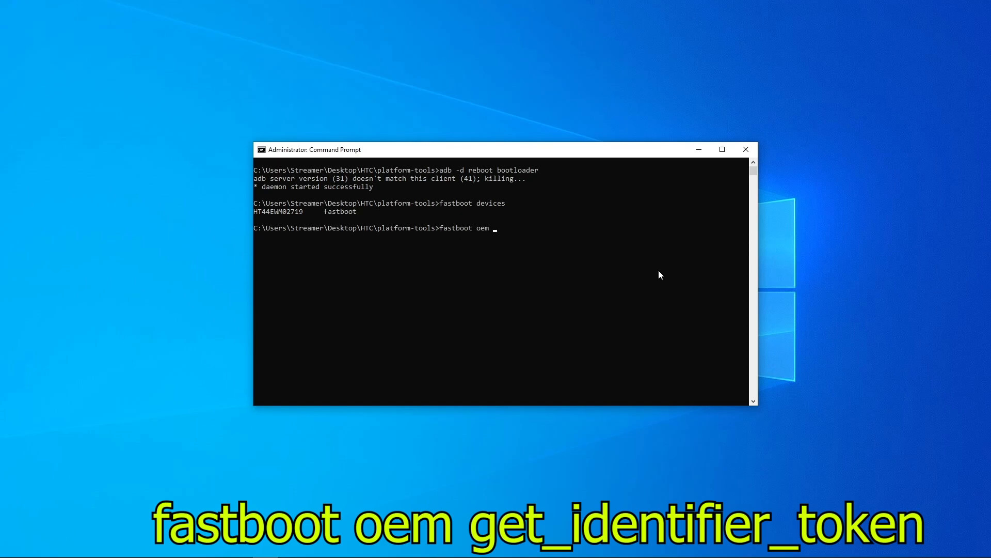
{"action": "type", "text": "get_id"}
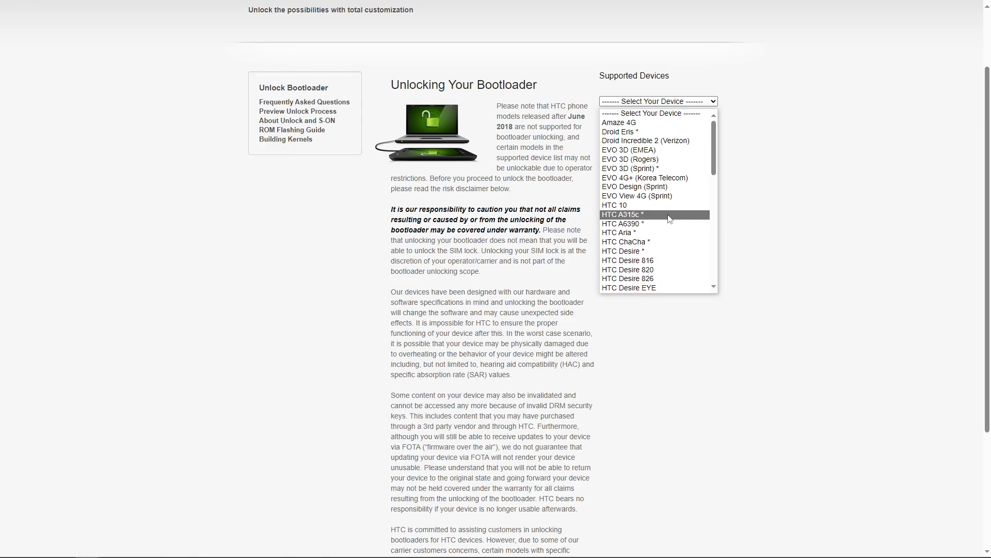
Select HTC One (M8), begin the bootloader unlock, confirm, and proceed to Step 5.
{"action": "scroll", "scroll_direction": "down", "scroll_amount": 3}
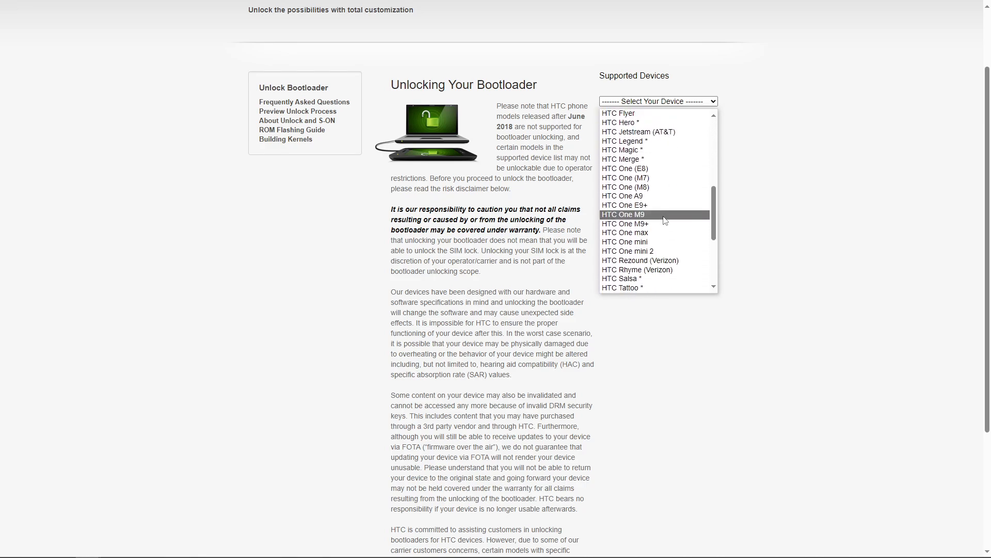
{"action": "left_click", "coordinate": [626, 187]}
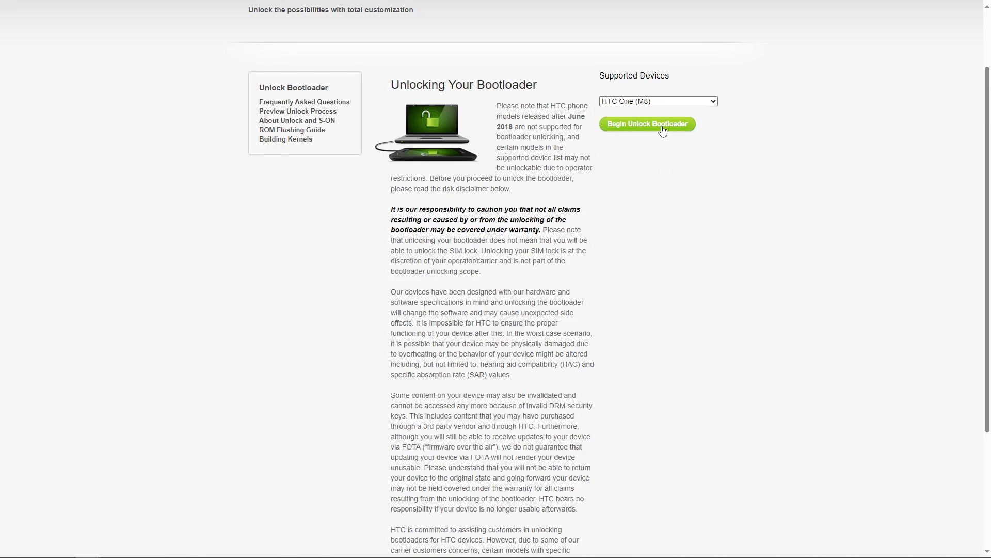
{"action": "left_click", "coordinate": [646, 123]}
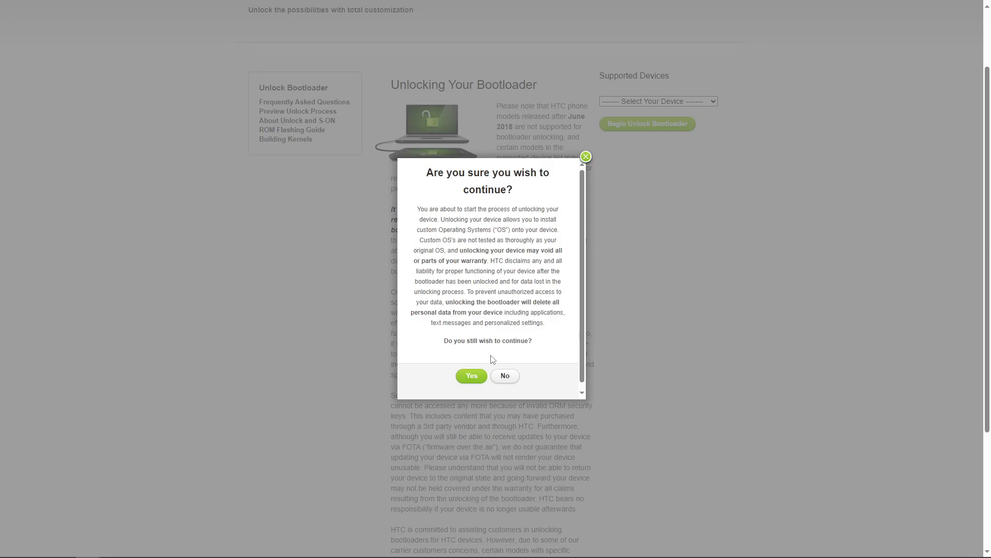
{"action": "left_click", "coordinate": [471, 375]}
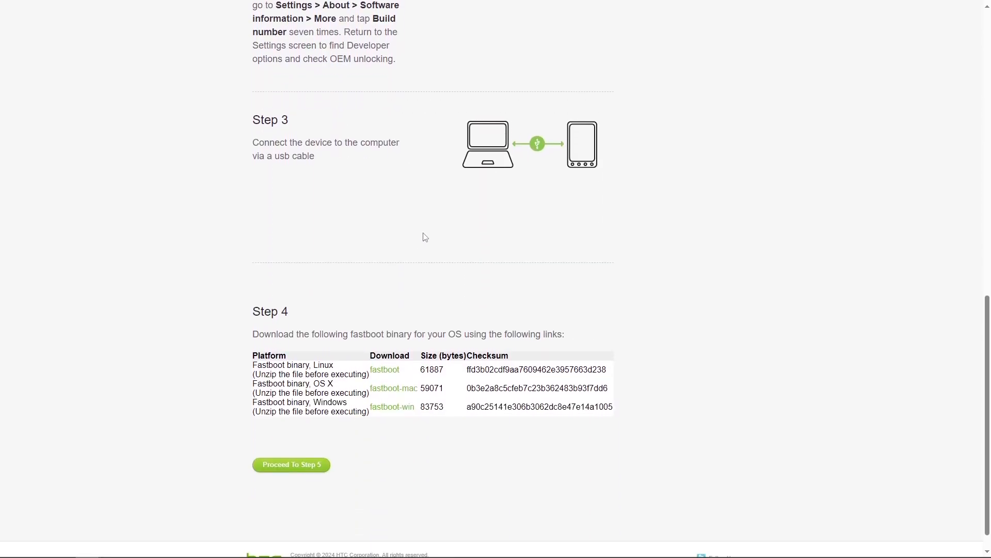
{"action": "scroll", "scroll_direction": "down", "scroll_amount": 3}
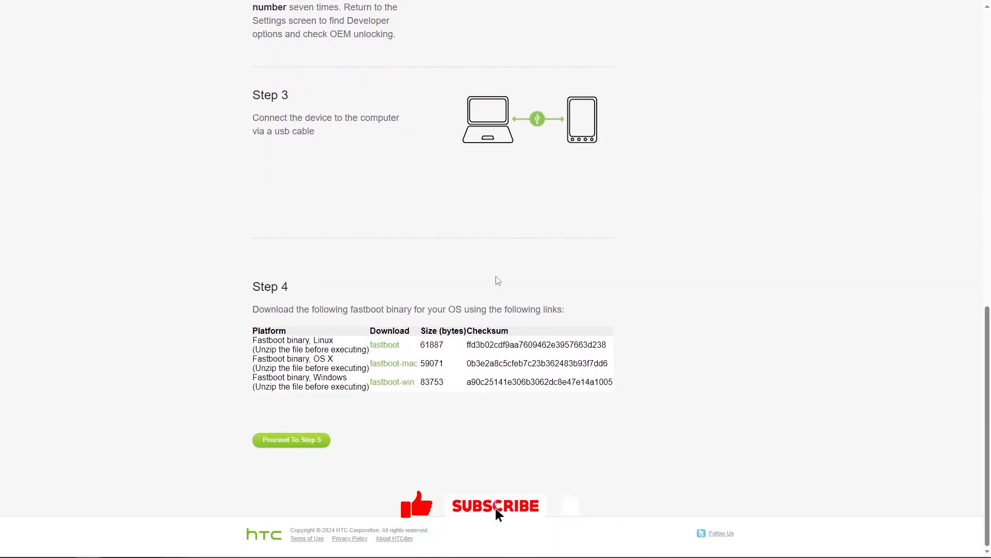
{"action": "left_click", "coordinate": [291, 440]}
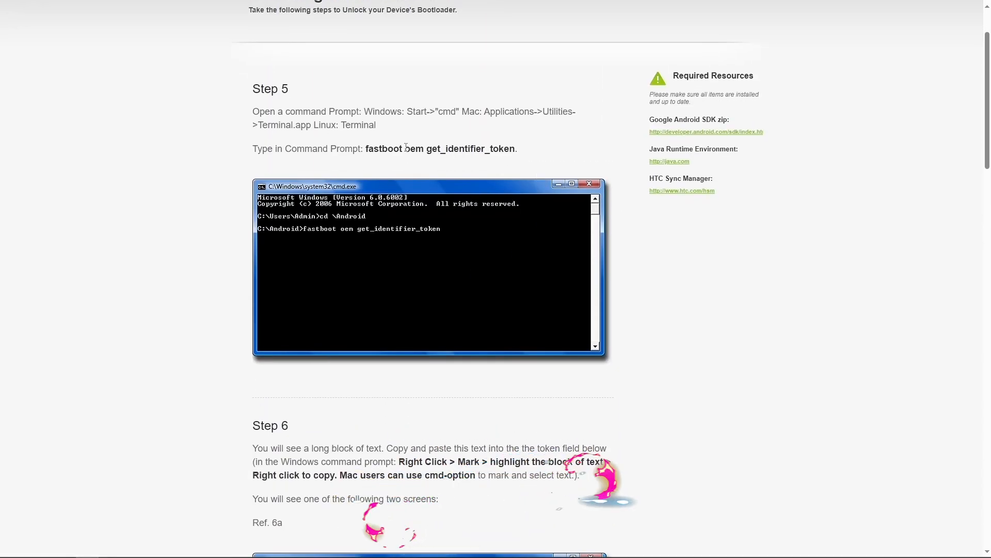
Submit the pasted device identifier token so the unlock key is emailed.
{"action": "scroll", "scroll_direction": "down", "scroll_amount": 3}
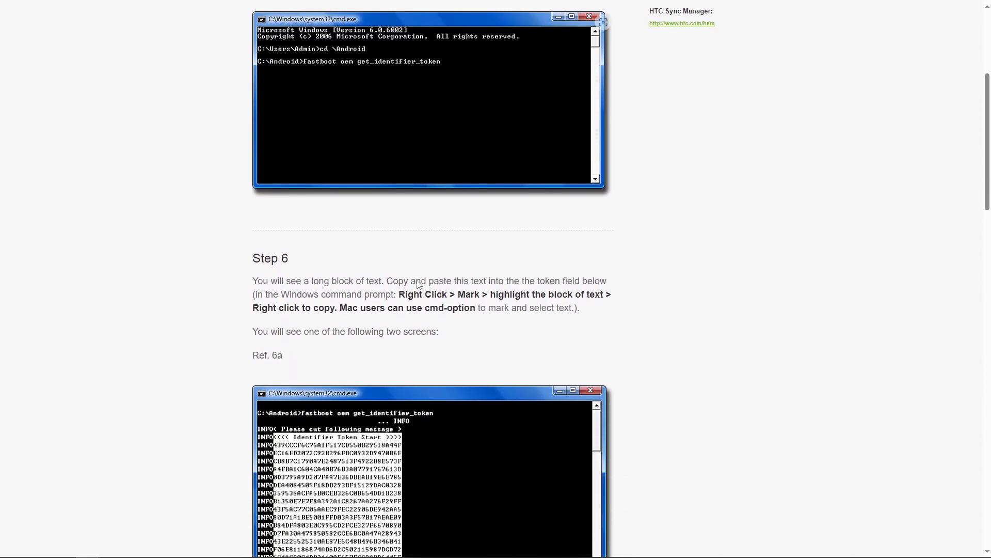
{"action": "scroll", "scroll_direction": "down", "scroll_amount": 3}
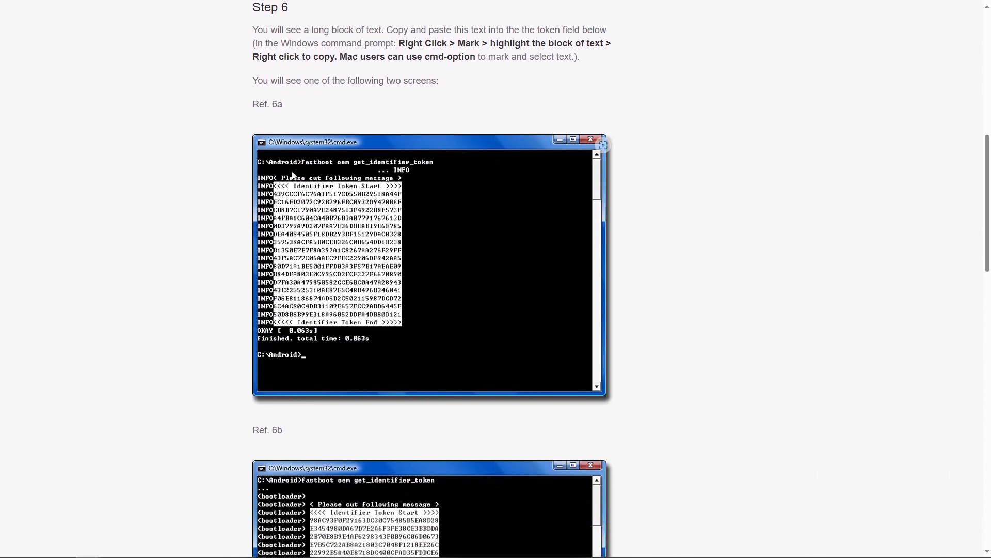
{"action": "scroll", "scroll_direction": "down", "scroll_amount": 3}
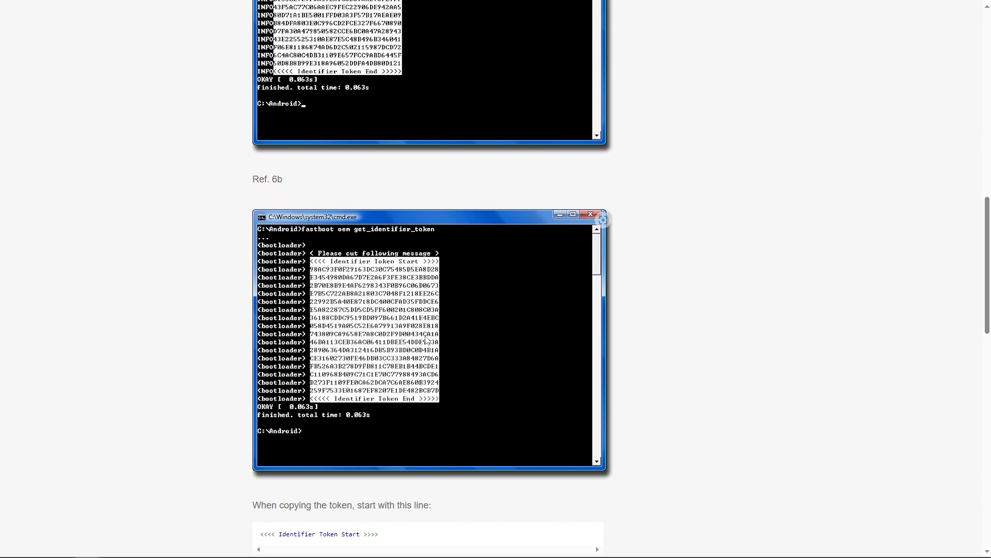
{"action": "scroll", "scroll_direction": "down", "scroll_amount": 3}
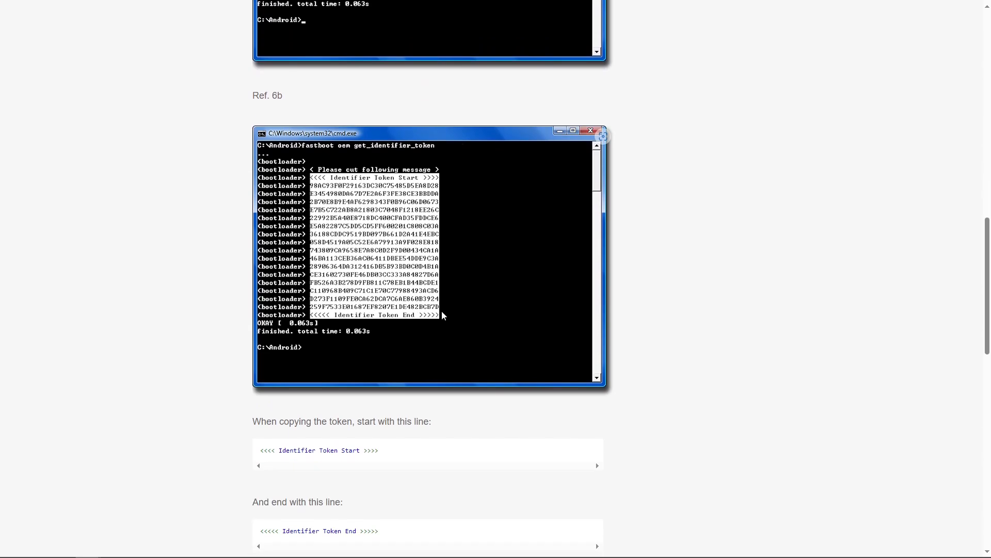
{"action": "scroll", "scroll_direction": "down", "scroll_amount": 3}
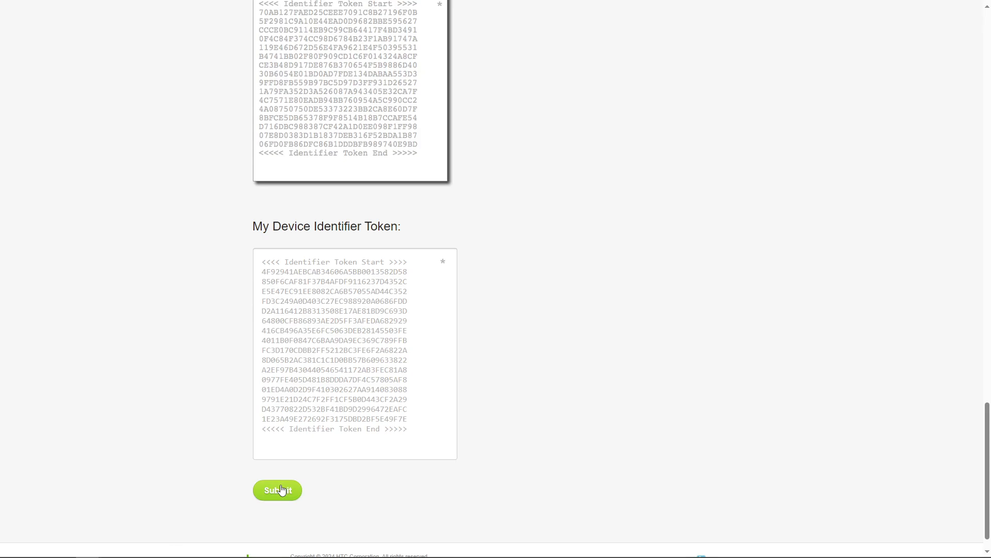
{"action": "left_click", "coordinate": [277, 489]}
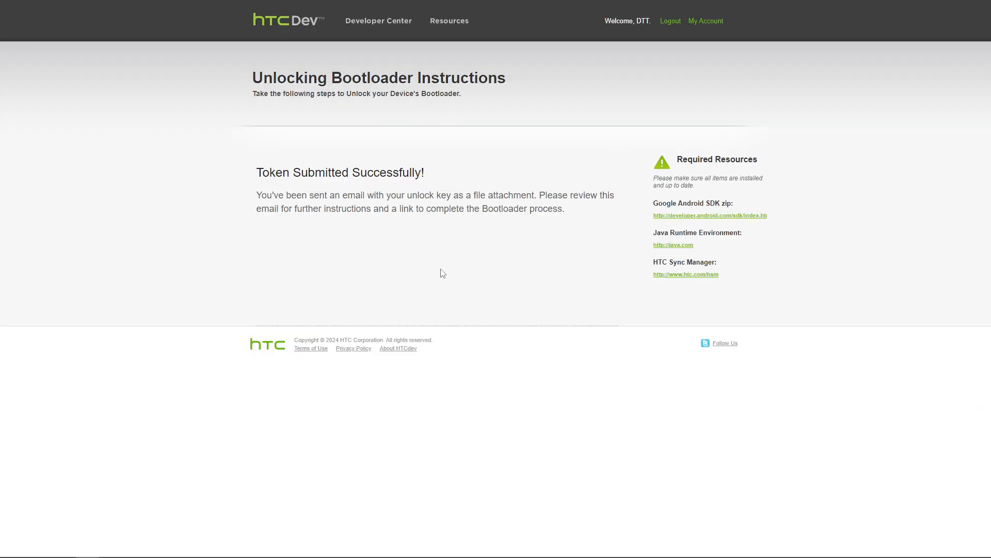
{"action": "mouse_move", "coordinate": [485, 291]}
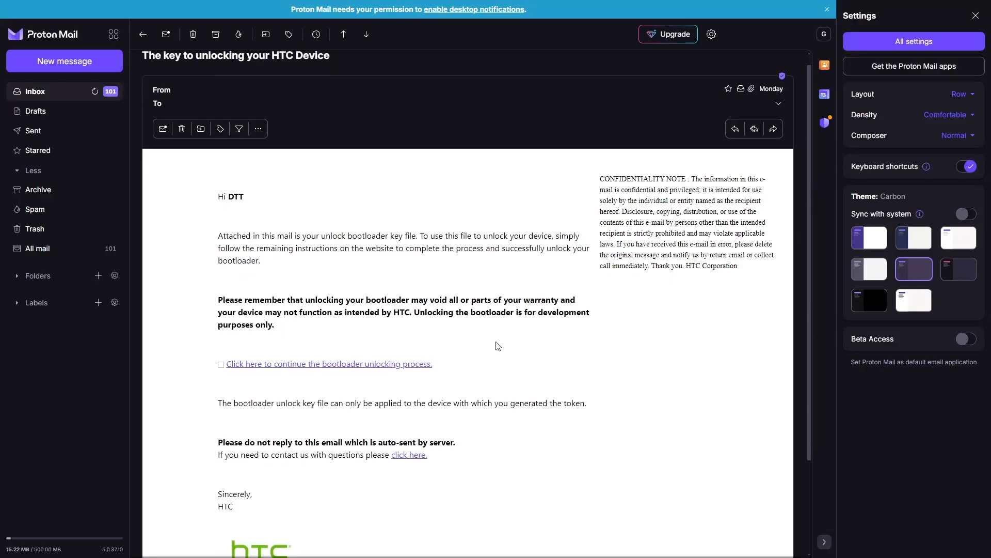
Download the Unlock_code.bin attachment from HTC's unlock-key email.
{"action": "scroll", "scroll_direction": "down", "scroll_amount": 3}
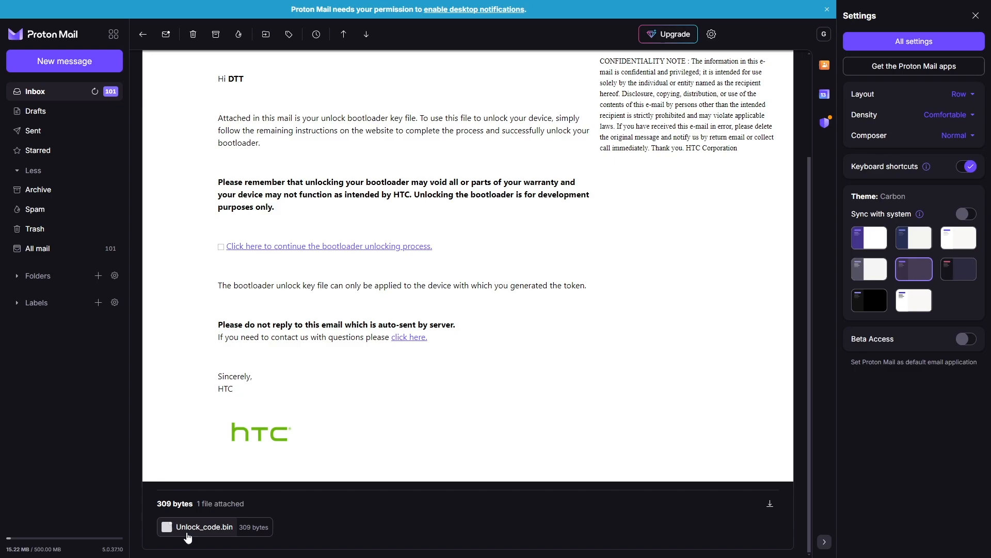
{"action": "left_click", "coordinate": [329, 246]}
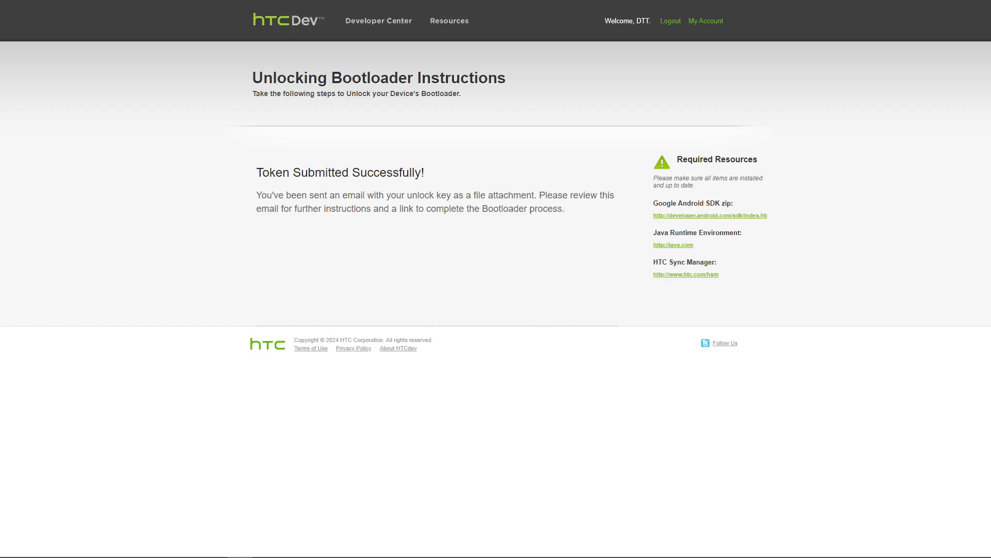
{"action": "mouse_move", "coordinate": [812, 339]}
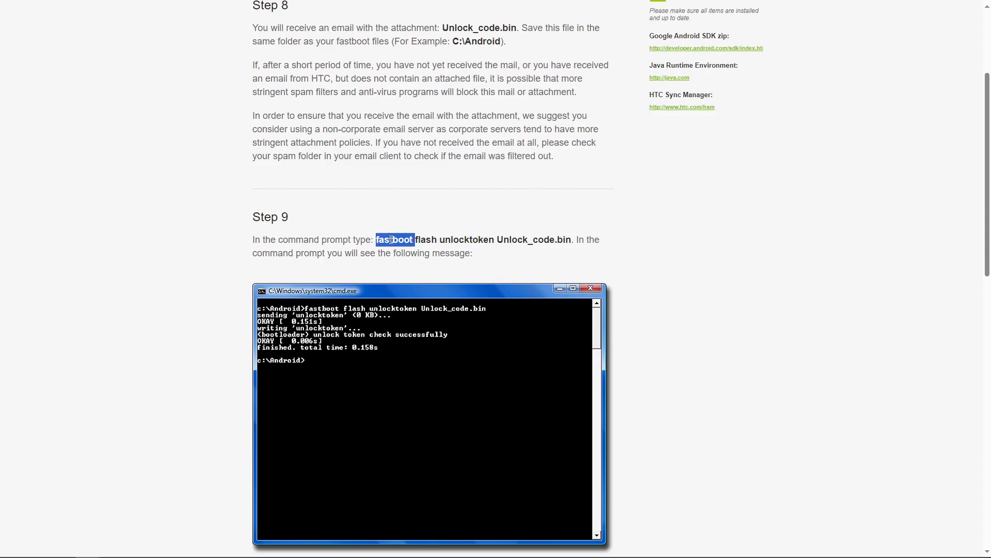
Run fastboot flash unlocktoken with Unlock_code.bin so the token check succeeds.
{"action": "left_click_drag", "start_coordinate": [393, 238], "coordinate": [556, 238]}
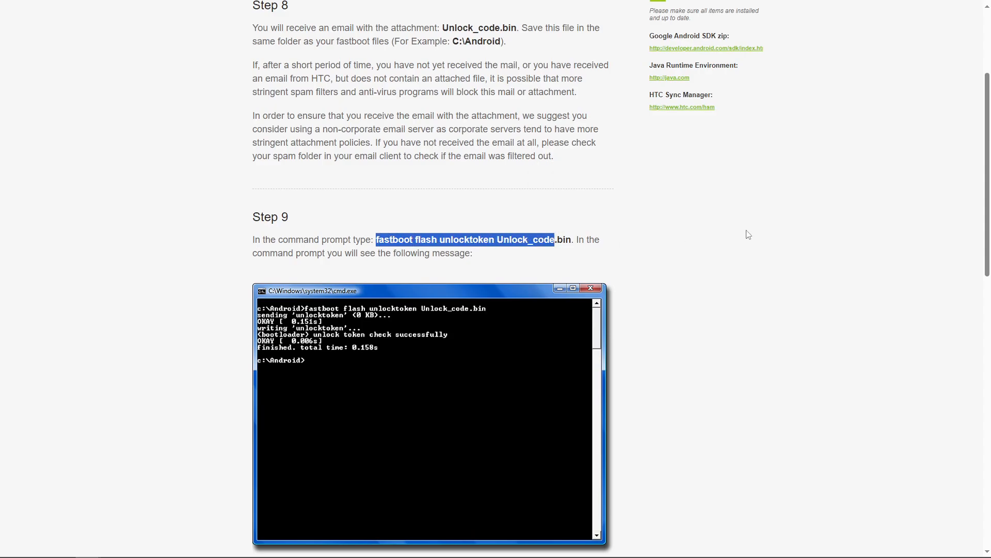
{"action": "double_click", "coordinate": [524, 238]}
{"action": "type", "text": "^V"}
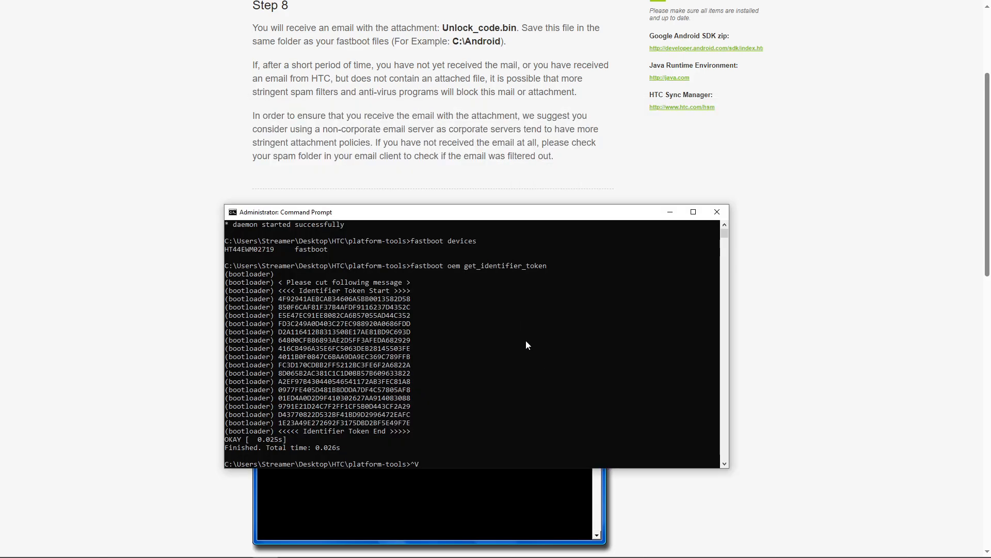
{"action": "type", "text": "fastboot flash unlocktoken"}
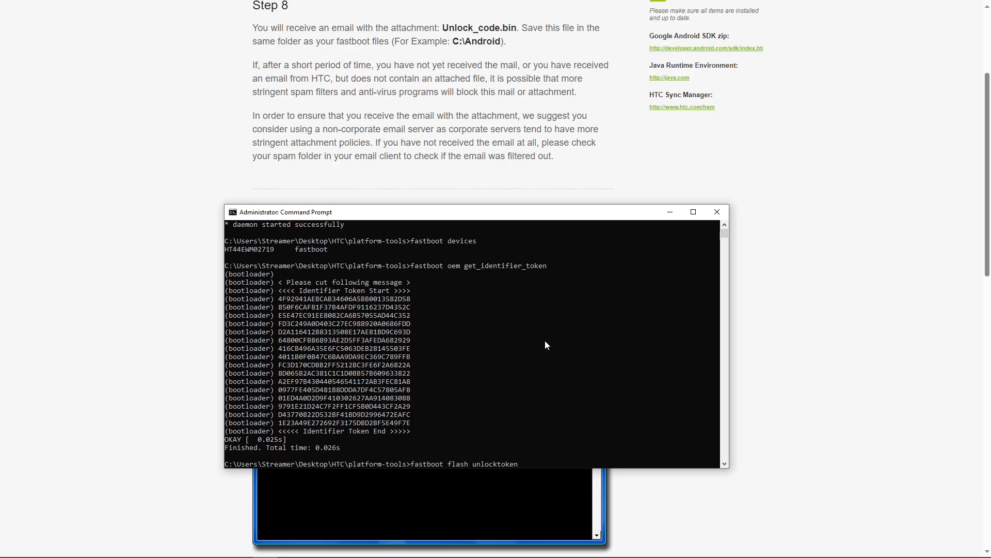
{"action": "mouse_move", "coordinate": [590, 334]}
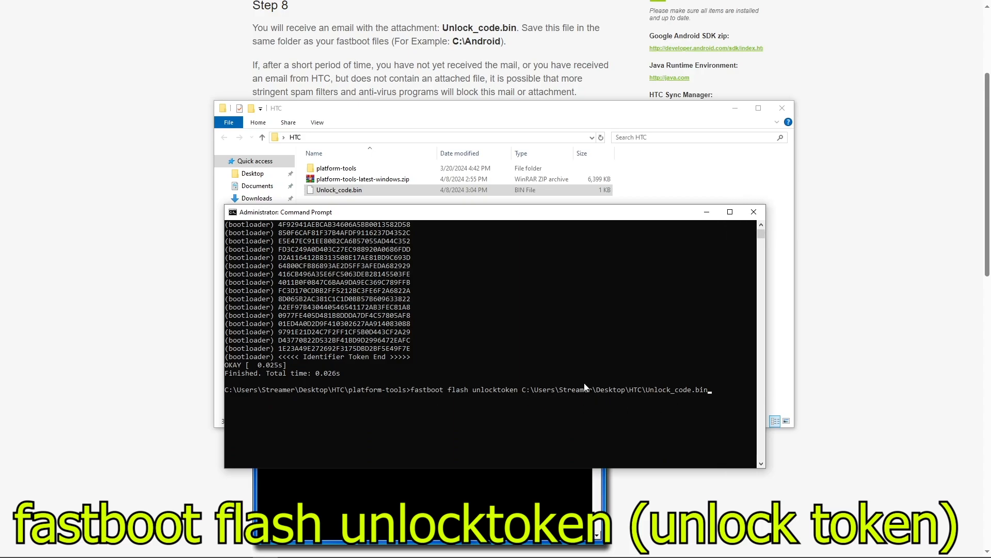
{"action": "mouse_move", "coordinate": [740, 392]}
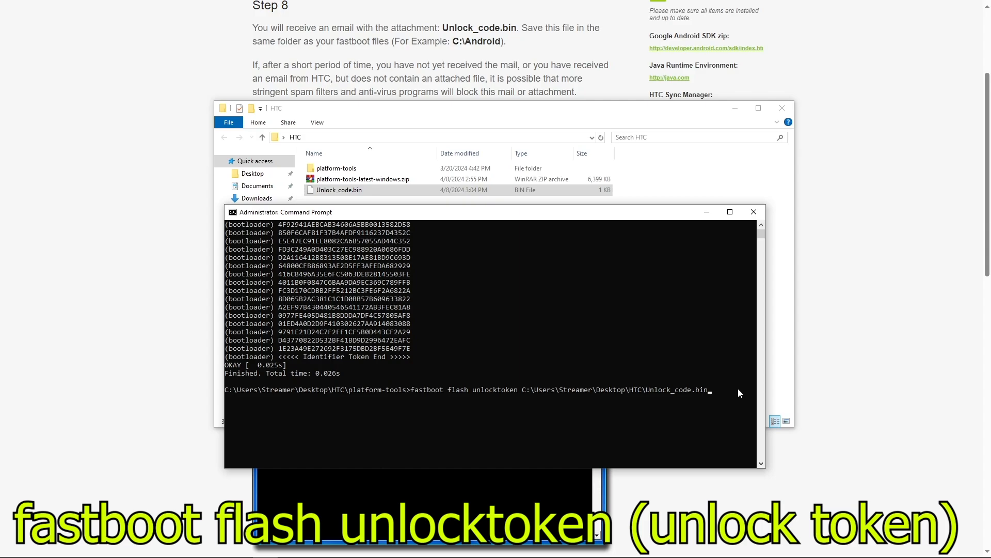
{"action": "key", "text": "enter"}
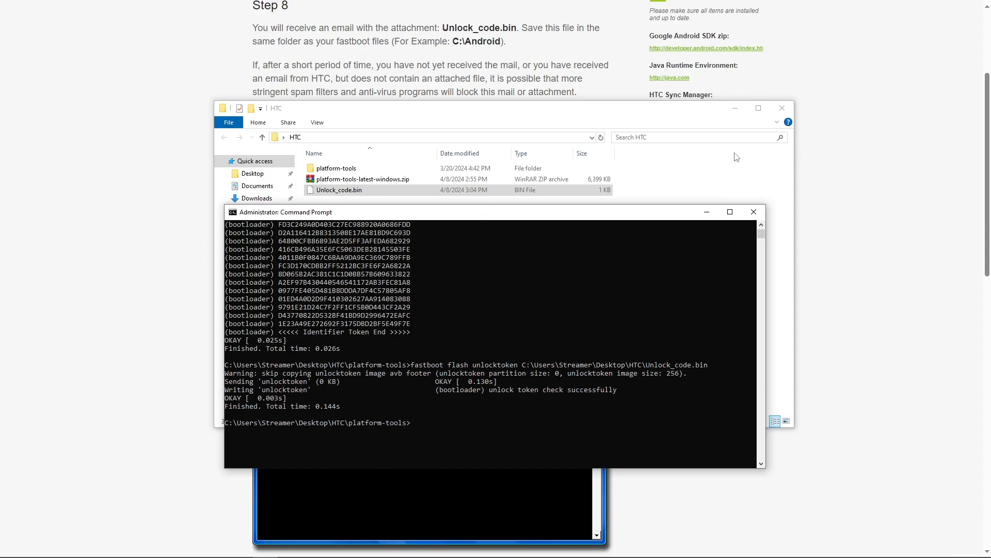
{"action": "scroll", "scroll_direction": "down", "scroll_amount": 3}
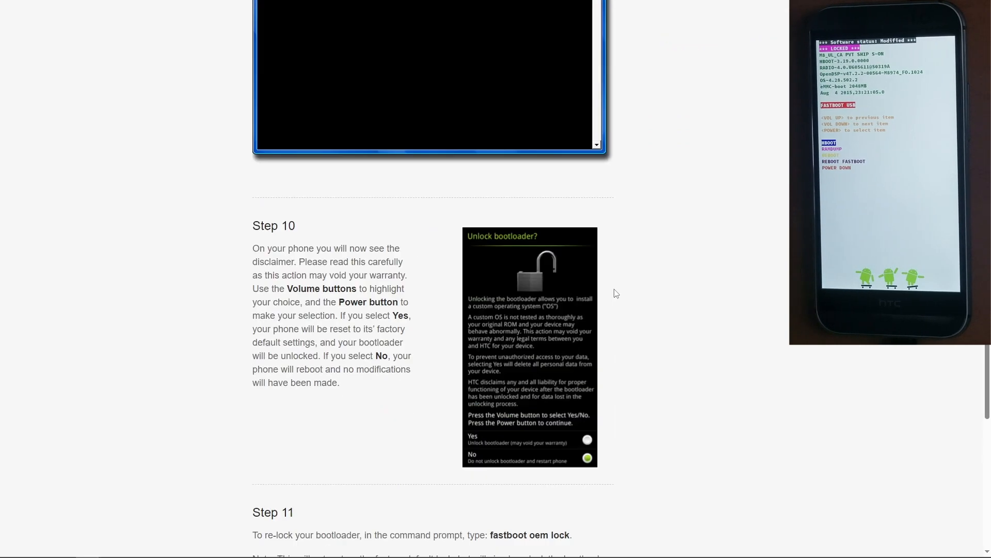
{"action": "scroll", "scroll_direction": "down", "scroll_amount": 3}
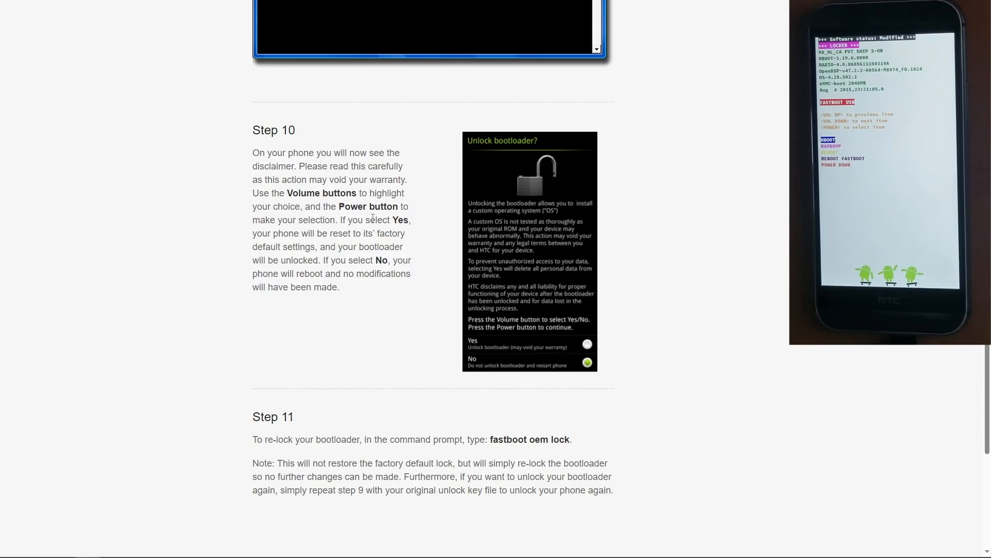
{"action": "scroll", "scroll_direction": "down", "scroll_amount": 3}
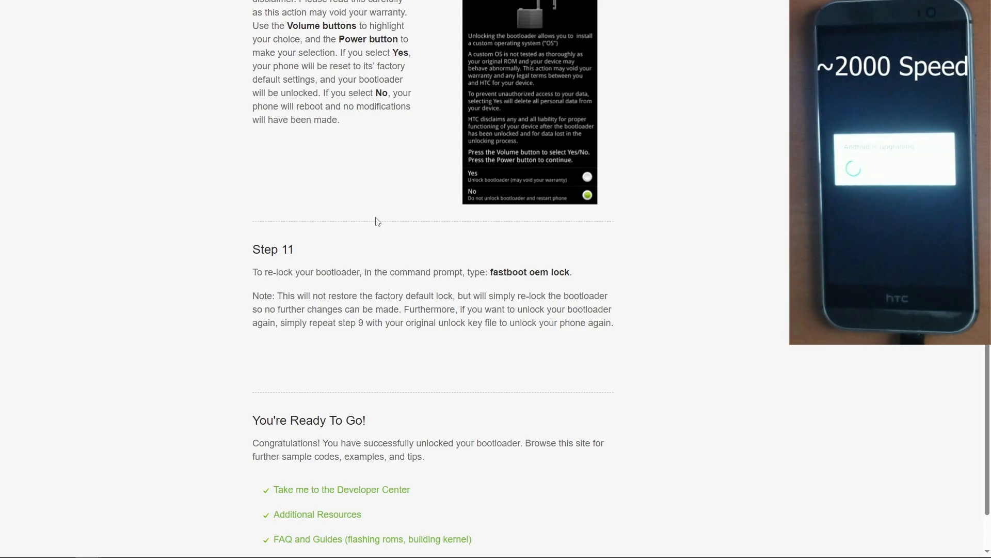
{"action": "scroll", "scroll_direction": "down", "scroll_amount": 3}
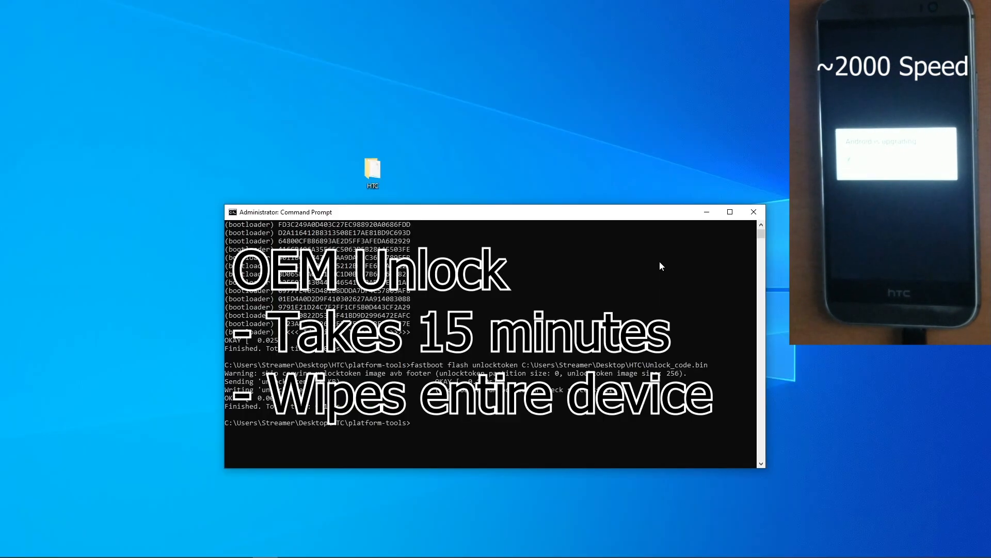
Clear the earlier Command Prompt output with cls.
{"action": "type", "text": "cls"}
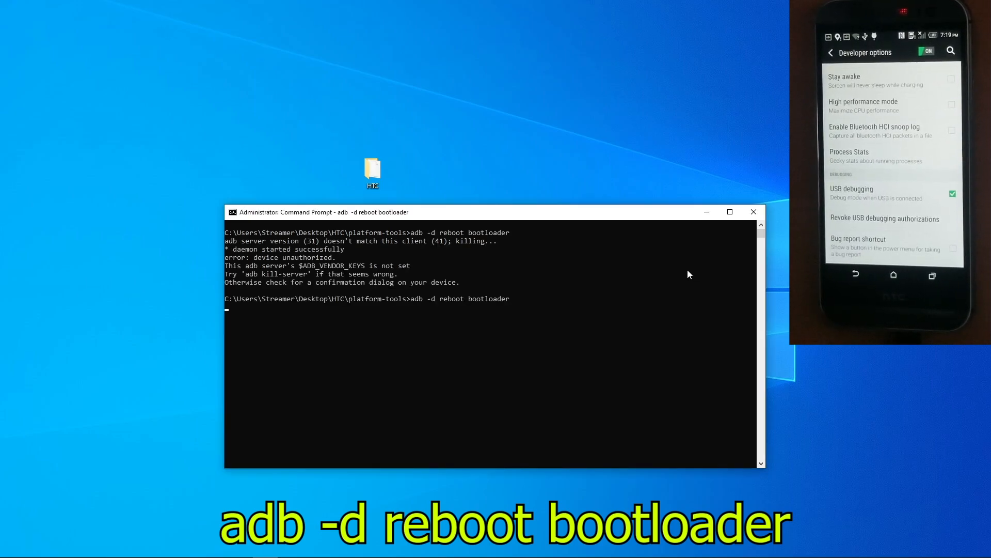
Reboot the phone into its bootloader and begin the fastboot recovery command.
{"action": "key", "text": "enter"}
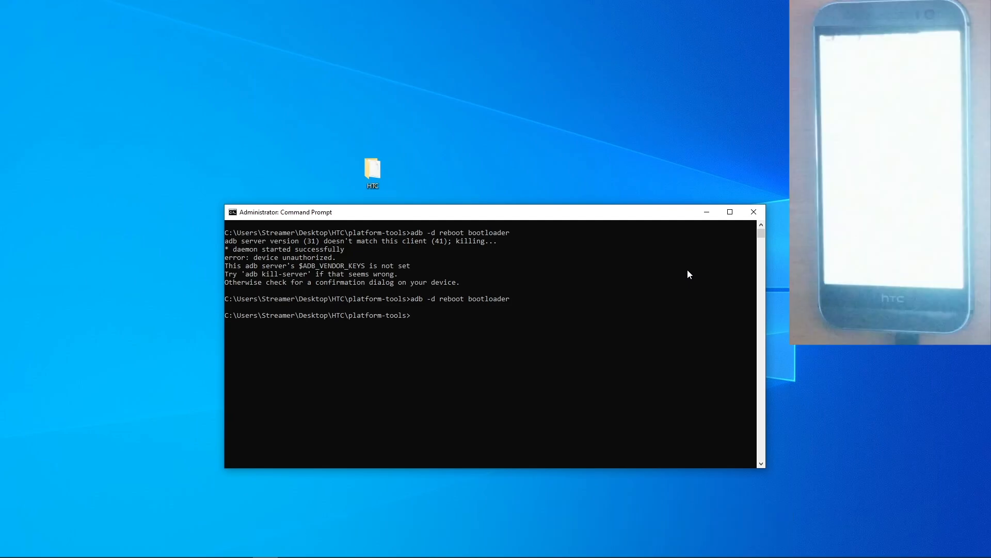
{"action": "type", "text": "fastboot dev"}
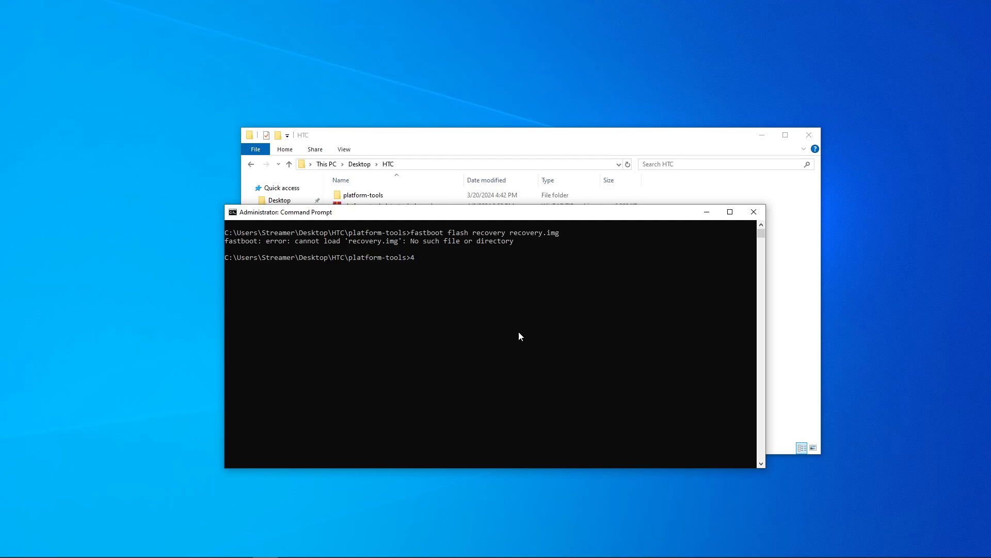
Enter fastboot flash recovery pointing at C:\Users\Streamer\Desktop\HTC\recovery.img.
{"action": "type", "text": "fastboot flash recovery recovery"}
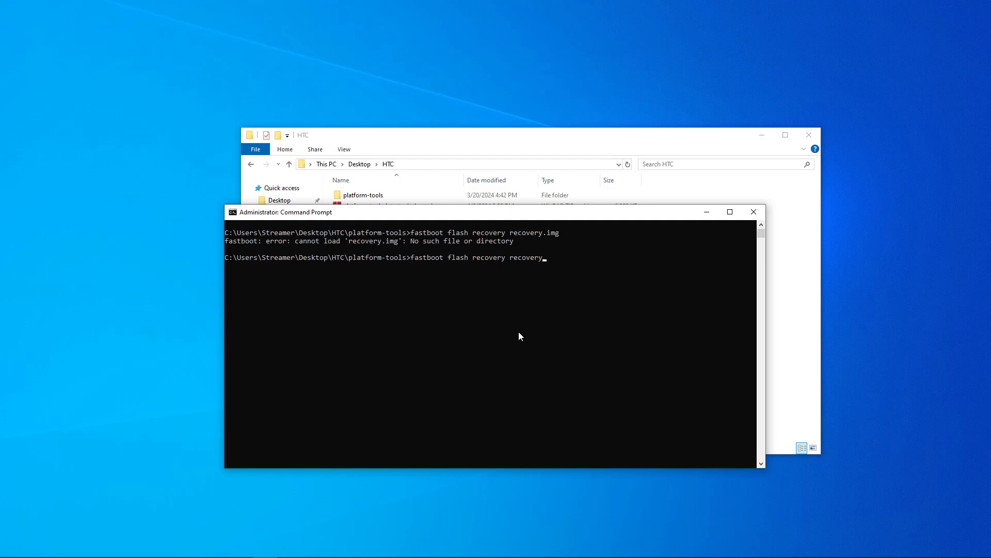
{"action": "type", "text": "C:\\Users\\Streamer\\Desktop\\HTC\\"}
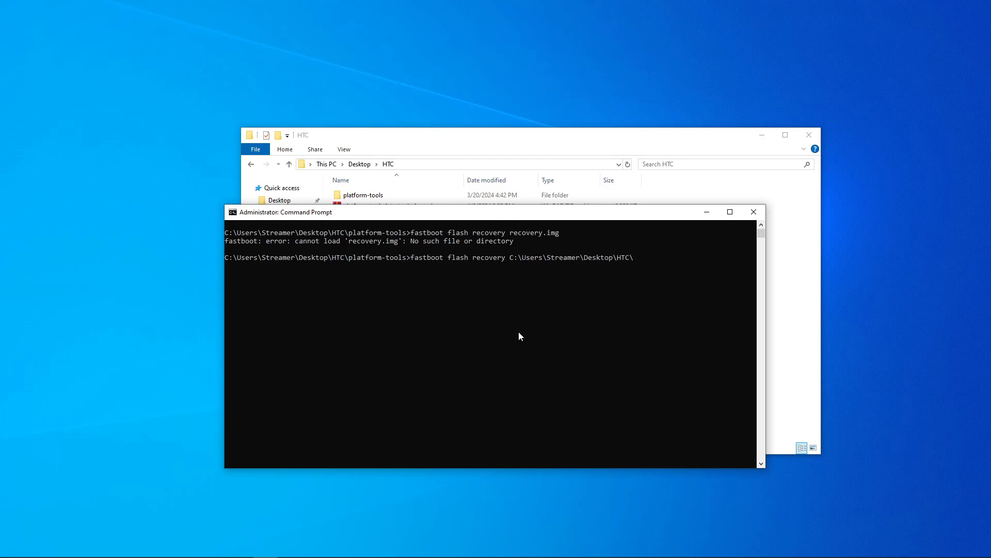
{"action": "type", "text": "recovery.img"}
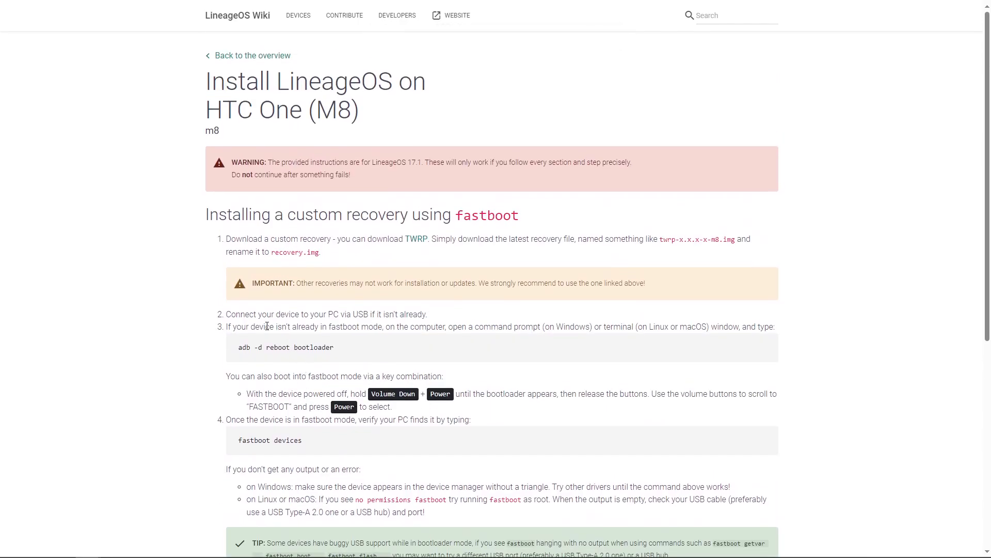
Scroll the LineageOS Wiki M8 guide to its custom recovery instructions.
{"action": "scroll", "scroll_direction": "down", "scroll_amount": 3}
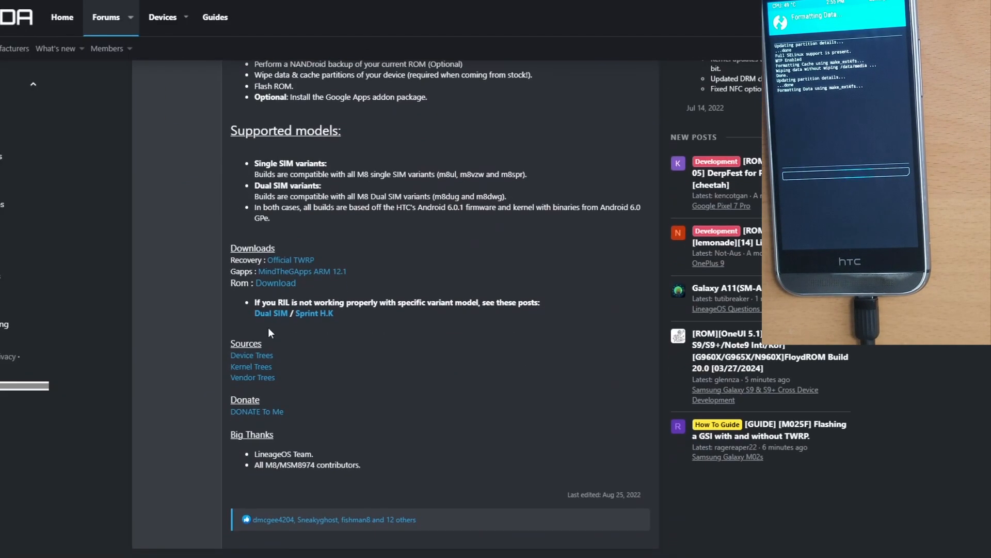
Save lineage-19.1-20220825-UNOFFICIAL-m8.zip from its Primary download link.
{"action": "scroll", "scroll_direction": "down", "scroll_amount": 3}
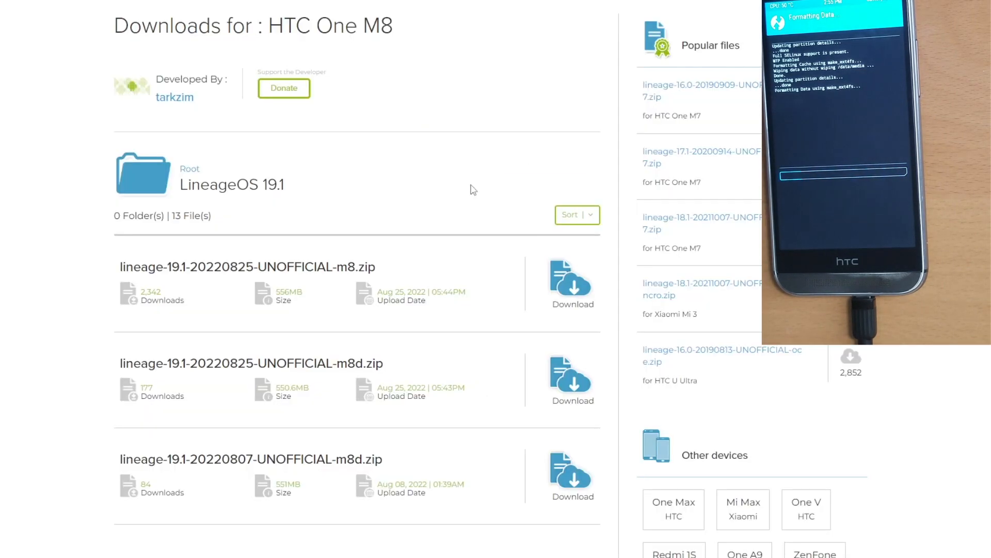
{"action": "left_click", "coordinate": [571, 280]}
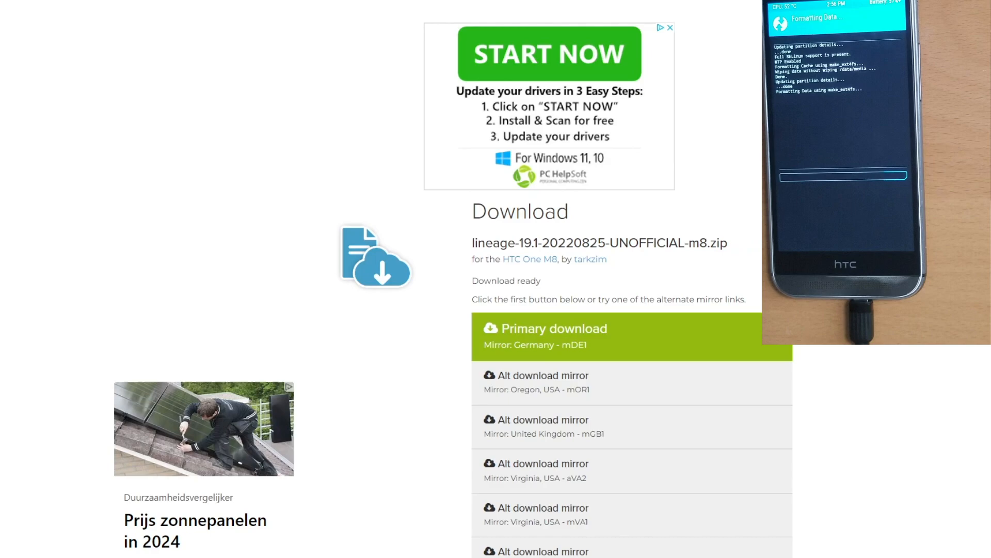
{"action": "right_click", "coordinate": [379, 249]}
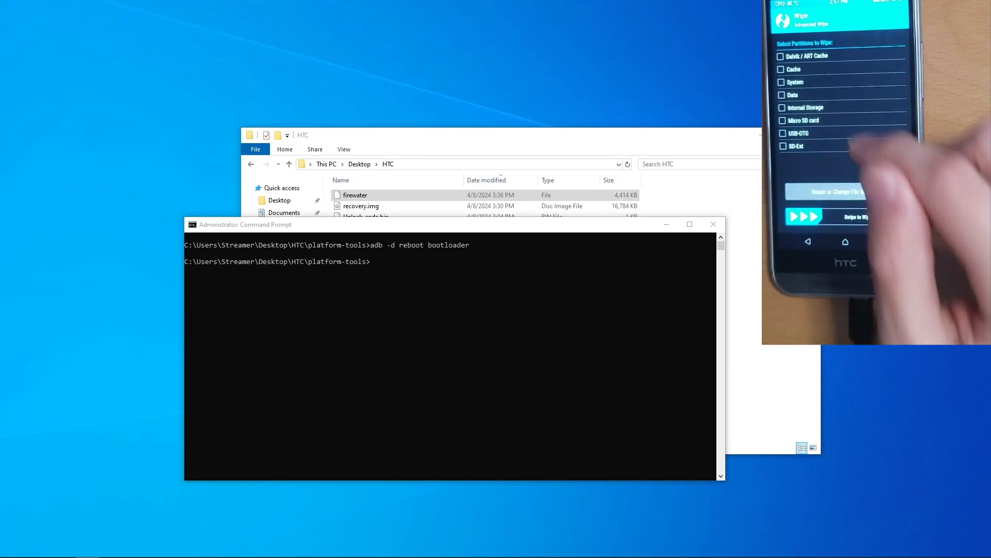
Bring Command Prompt forward and start an adb devices check.
{"action": "left_click", "coordinate": [782, 82]}
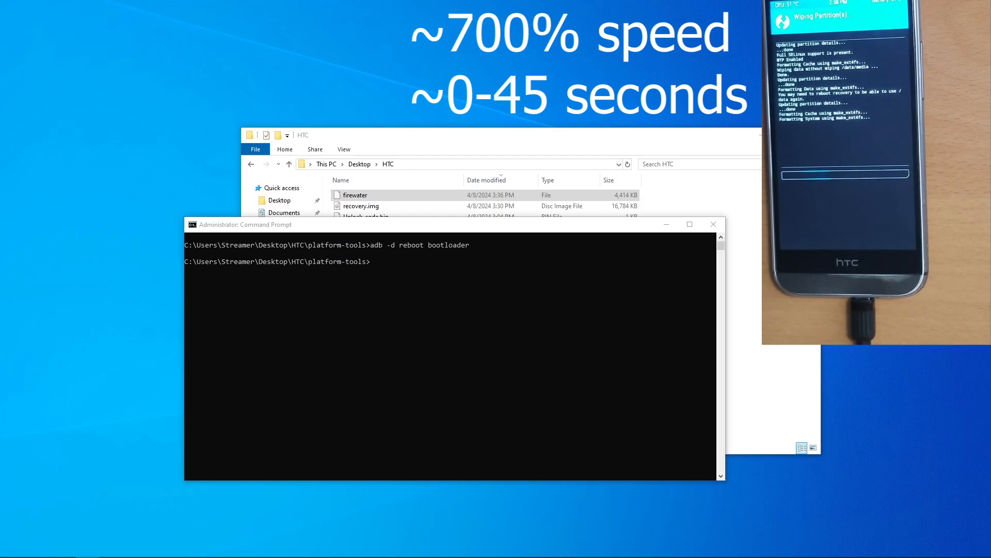
{"action": "type", "text": "ces"}
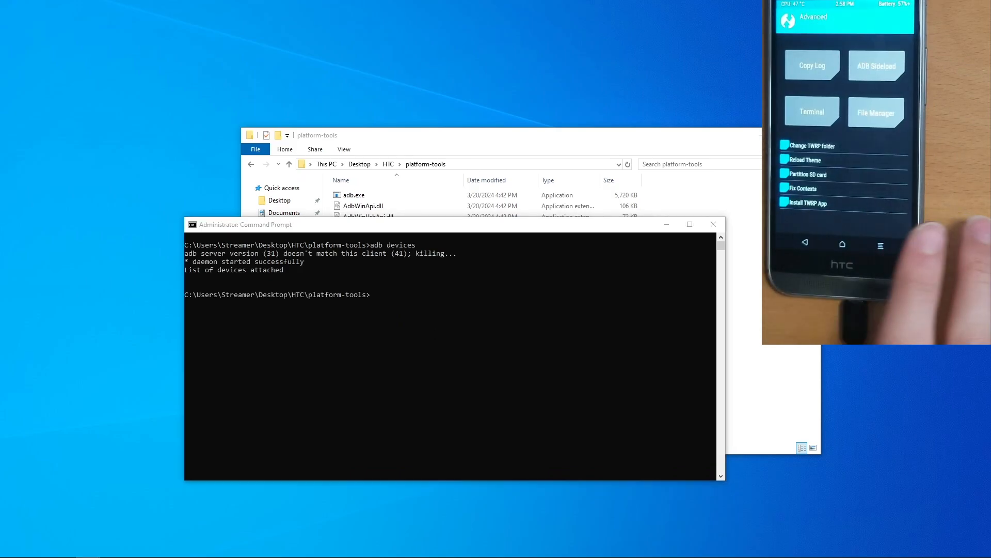
List adb devices, clear the screen, then run adb -d sideload LineageOS.zip.
{"action": "type", "text": "adb devices"}
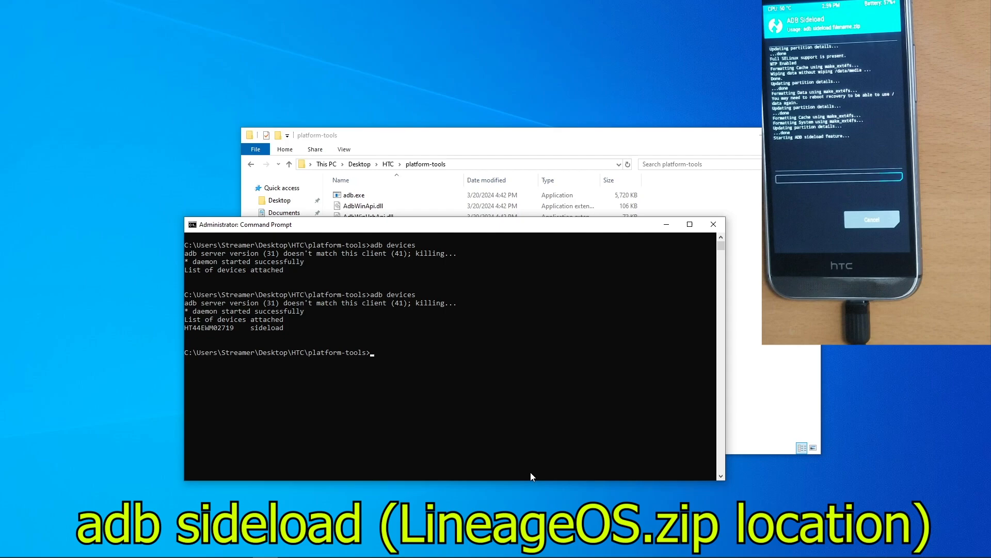
{"action": "type", "text": "cls"}
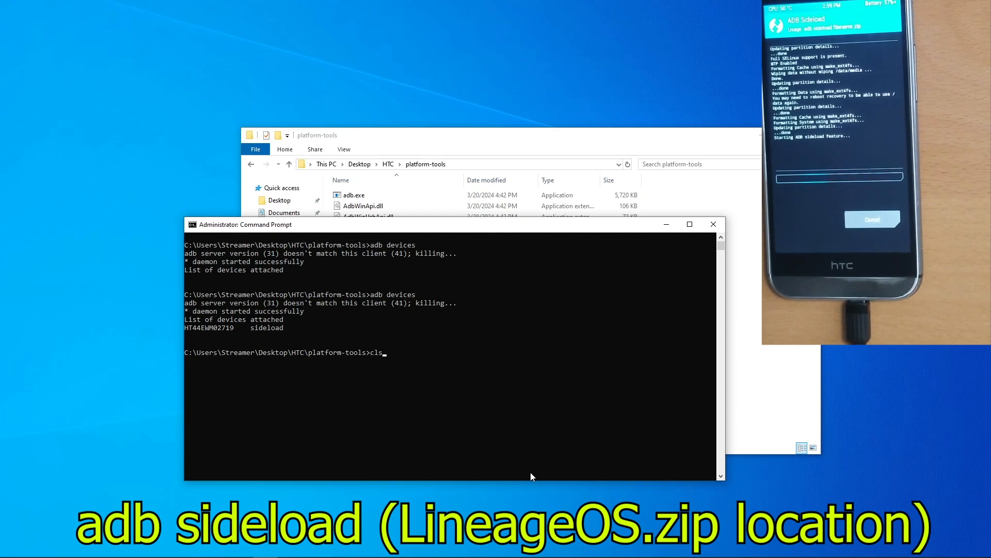
{"action": "type", "text": "adb -d sideload LineageOS.zip"}
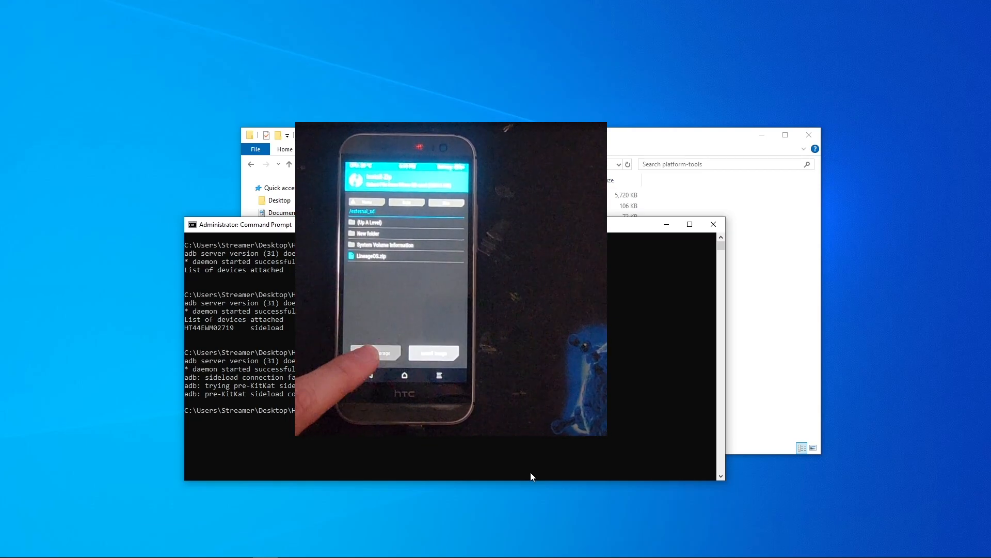
Flash LineageOS.zip from the external SD card through TWRP's Install after sideload fails.
{"action": "left_click", "coordinate": [374, 352]}
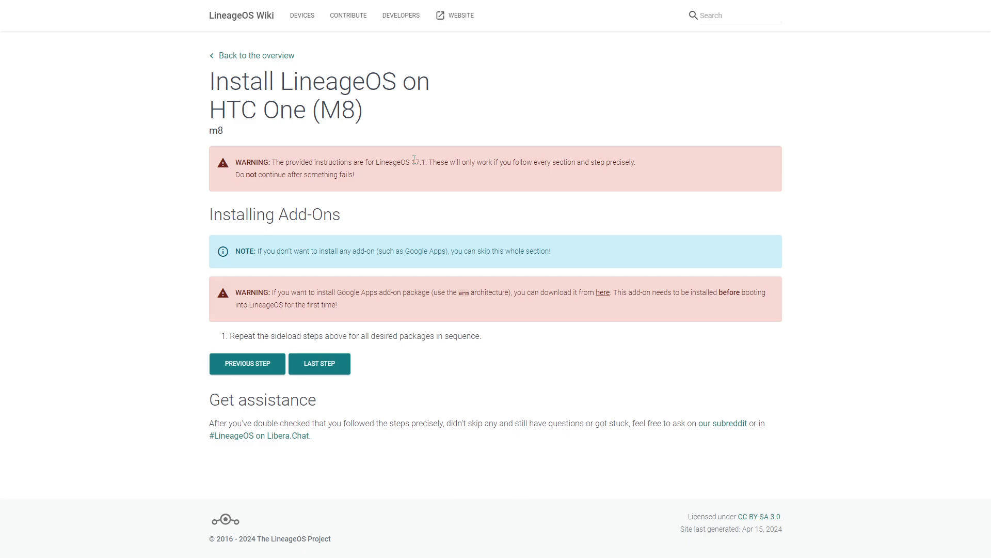
{"action": "mouse_move", "coordinate": [601, 298]}
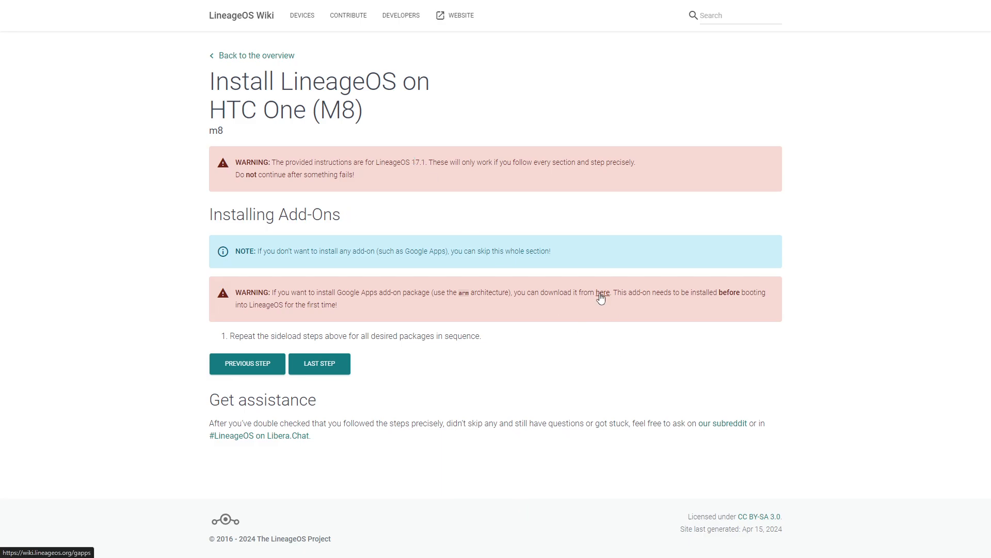
Reach the MindTheGapps 12.1.0 ARM release for LineageOS 19 from the wiki's Google Apps page.
{"action": "left_click", "coordinate": [602, 293]}
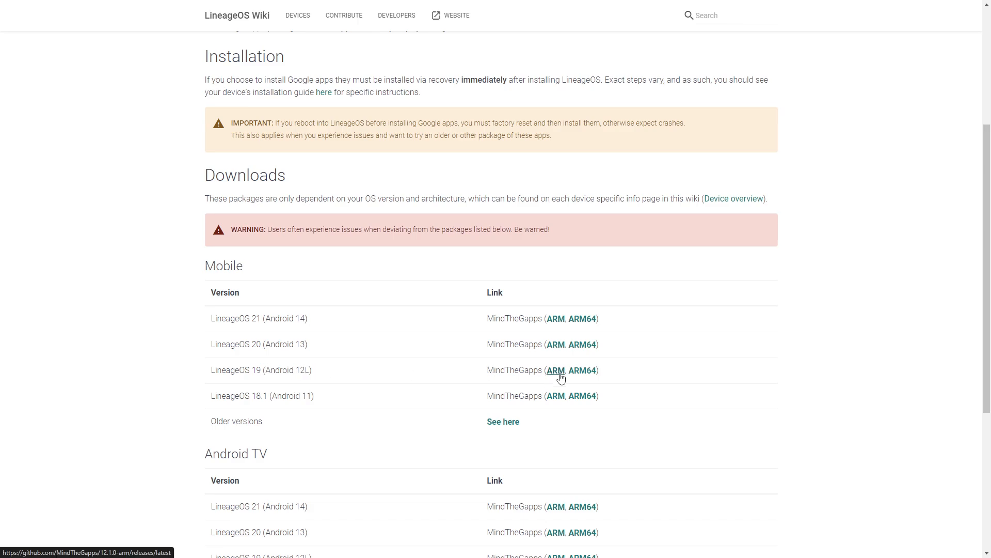
{"action": "left_click", "coordinate": [556, 369]}
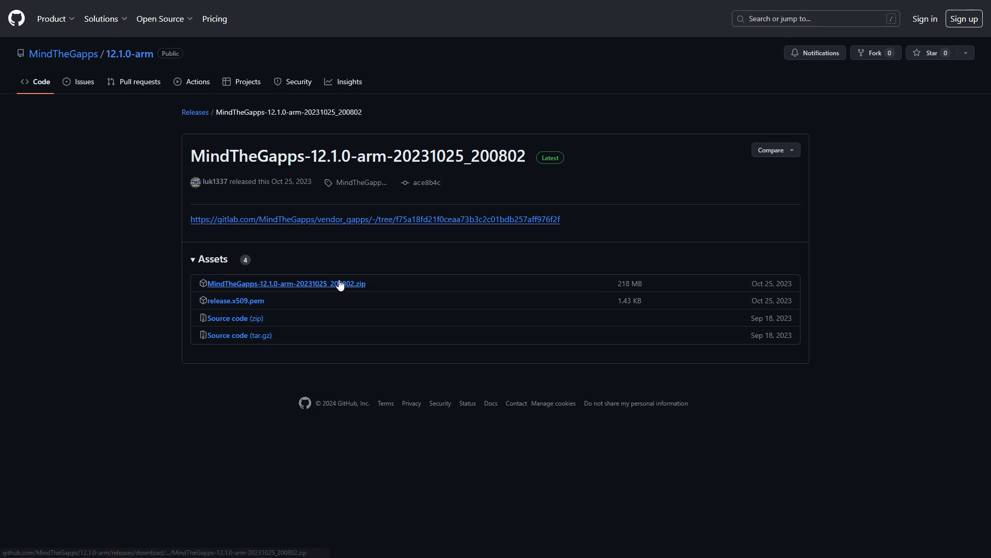
{"action": "mouse_move", "coordinate": [285, 283]}
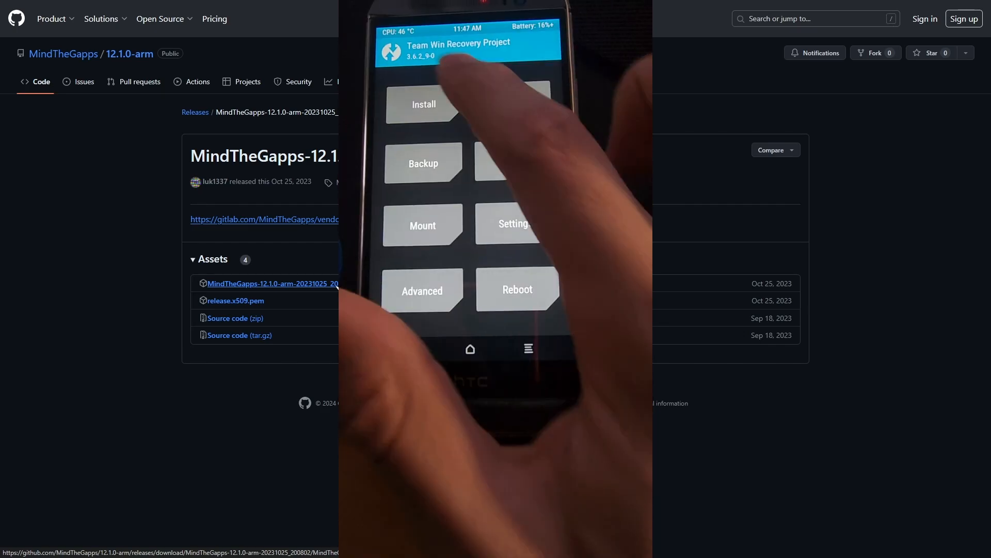
Download MindTheGapps-12.1.0-arm.zip from GitHub and flash it in TWRP with the swipe.
{"action": "left_click", "coordinate": [423, 104]}
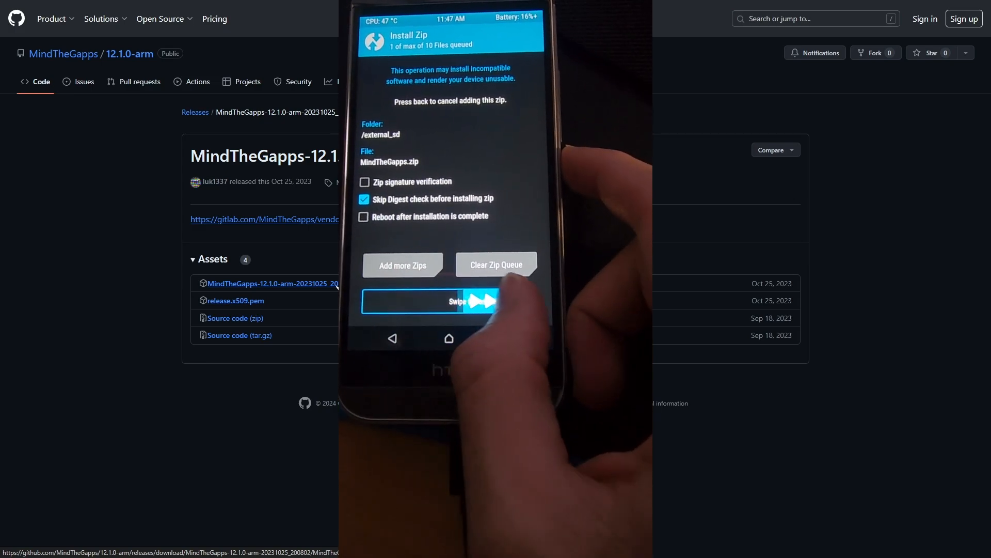
{"action": "left_click_drag", "start_coordinate": [393, 301], "coordinate": [506, 300]}
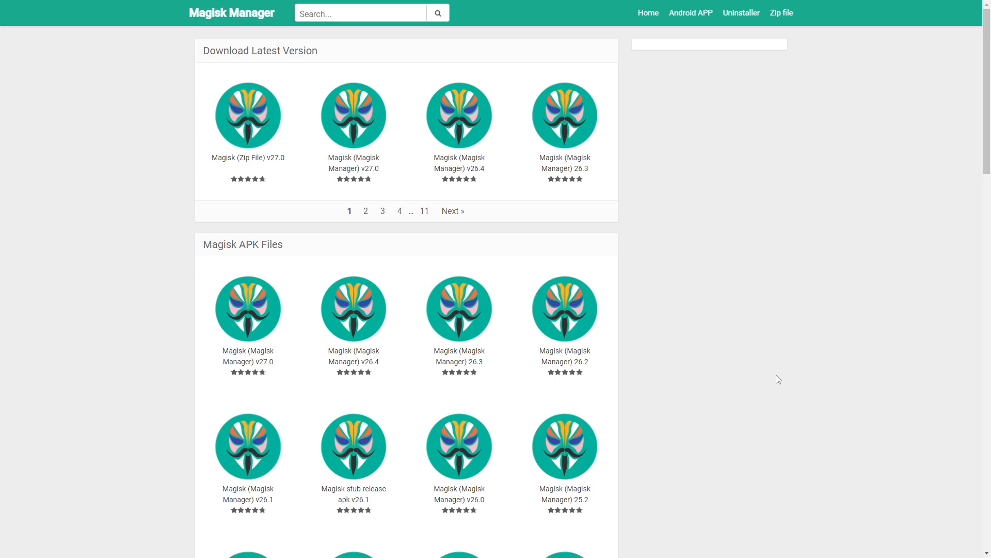
{"action": "mouse_move", "coordinate": [776, 379]}
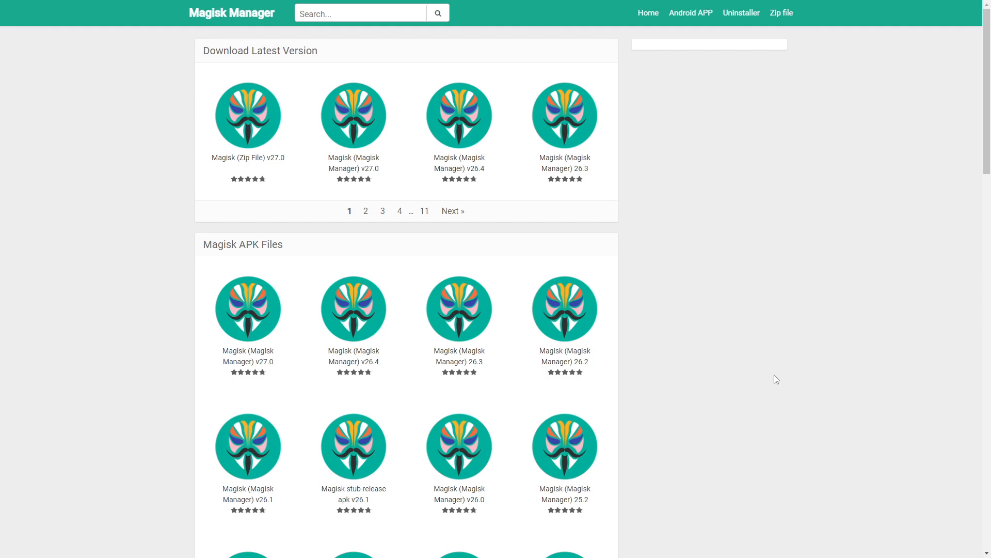
Download the Magisk 25.2 APK via 'Download File Here (Server 1)'.
{"action": "scroll", "scroll_direction": "down", "scroll_amount": 3}
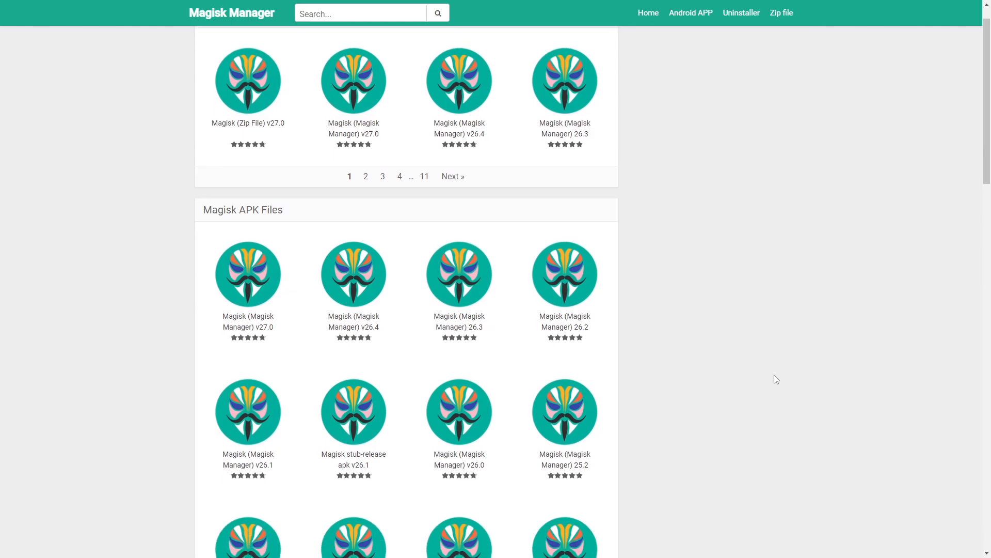
{"action": "scroll", "scroll_direction": "down", "scroll_amount": 3}
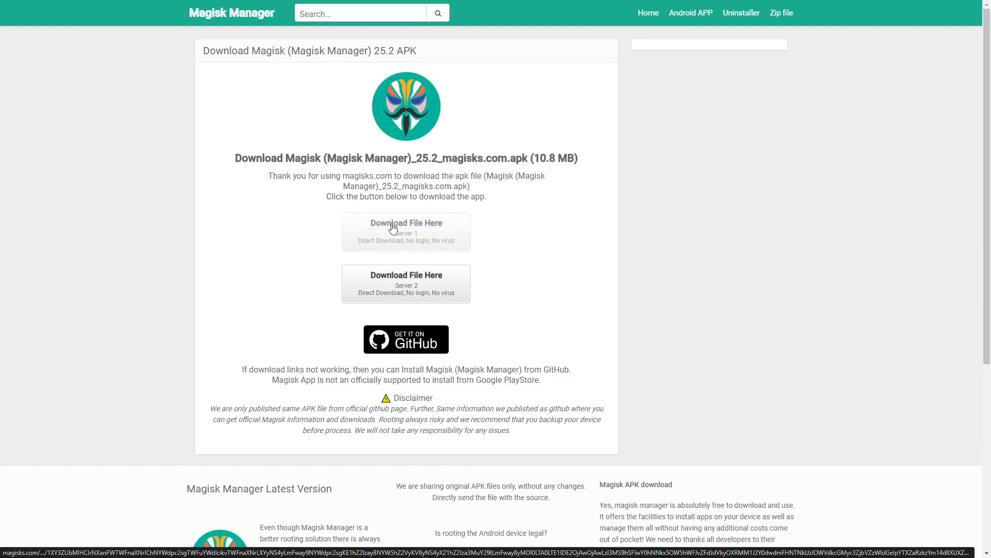
{"action": "left_click", "coordinate": [406, 230]}
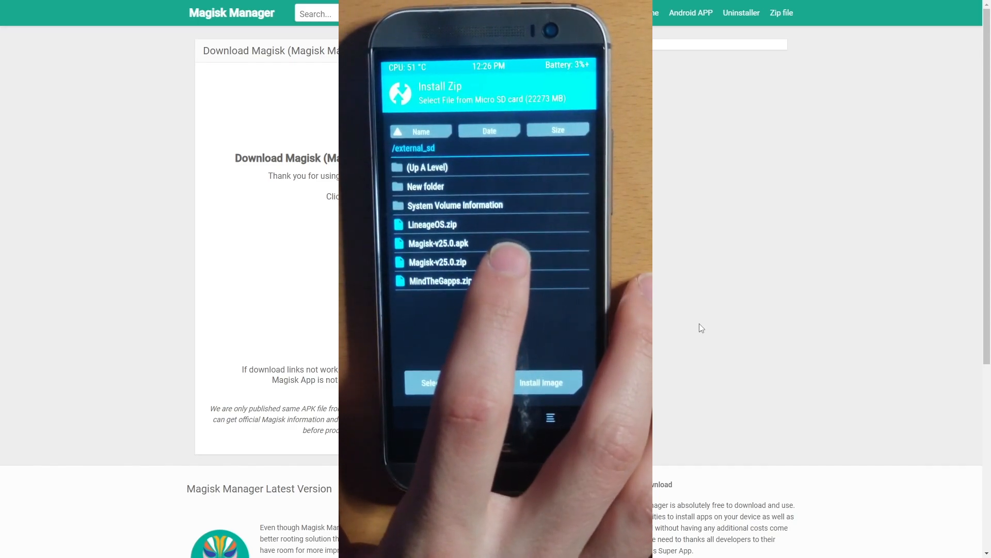
Flash Magisk-v25.0.zip from /external_sd in TWRP Install to root the phone.
{"action": "left_click", "coordinate": [437, 262]}
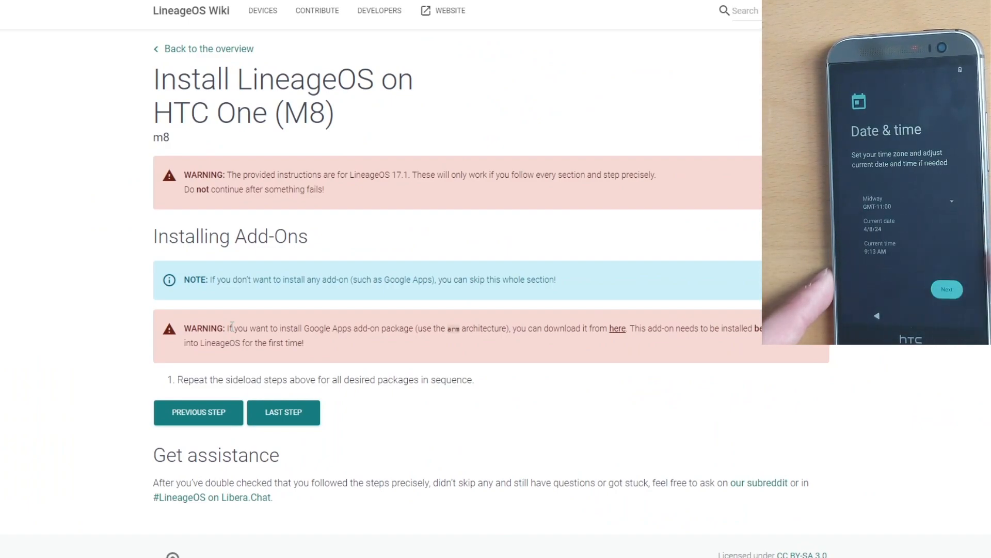
{"action": "left_click", "coordinate": [946, 289]}
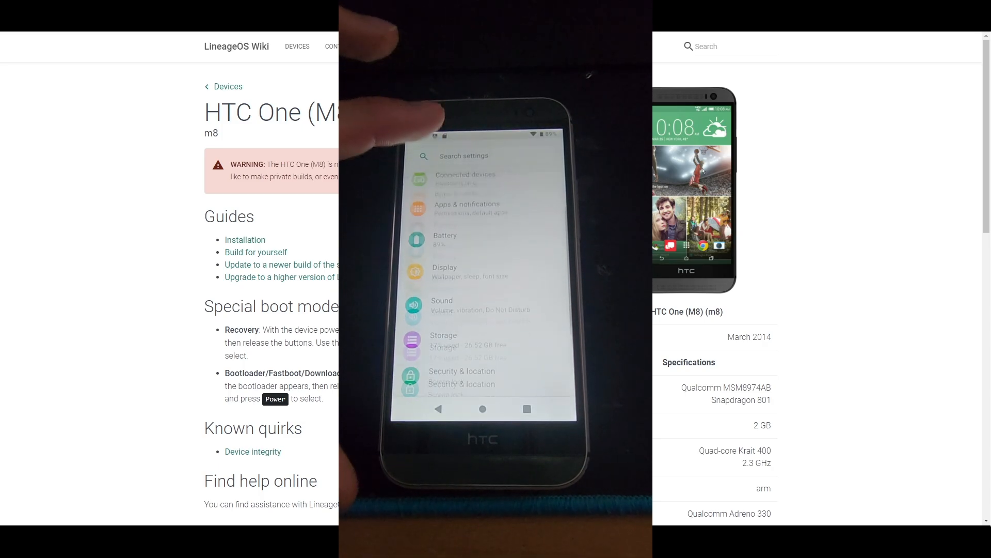
Scroll down the HTC One (M8) device overview page on the LineageOS Wiki.
{"action": "scroll", "scroll_direction": "down", "scroll_amount": 3}
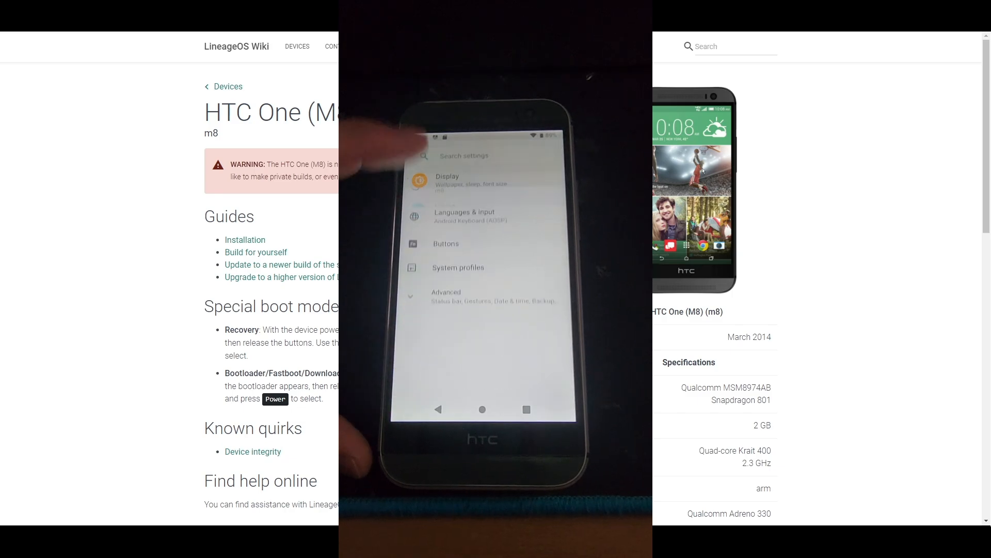